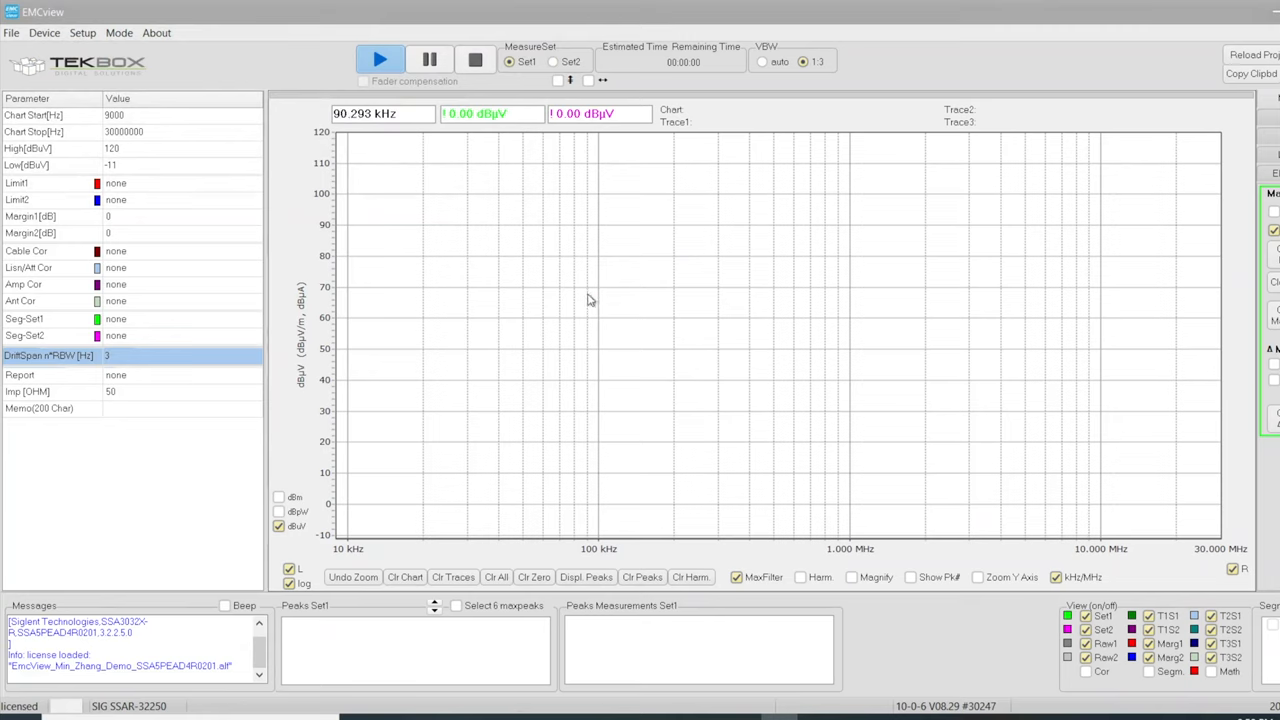
Load TC_CISPR25_EN55025_Class5.prj from the TC folder via File > Load Proj
click(11, 32)
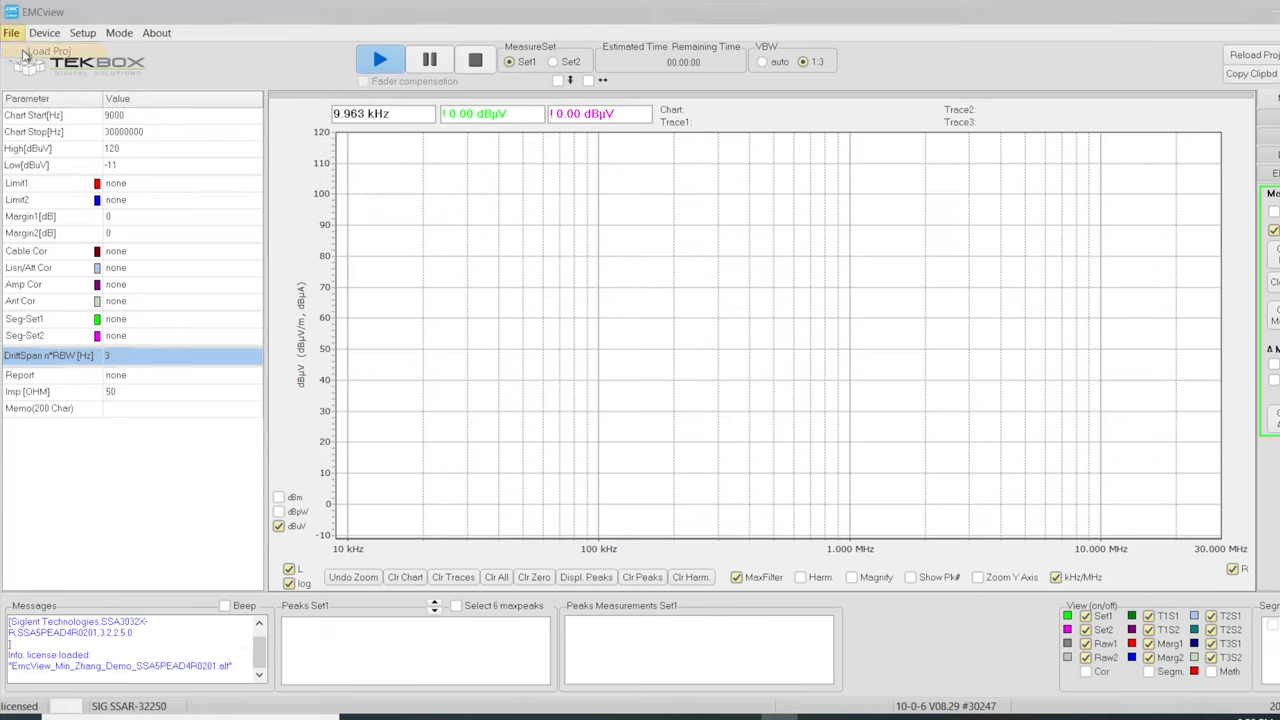
click(47, 51)
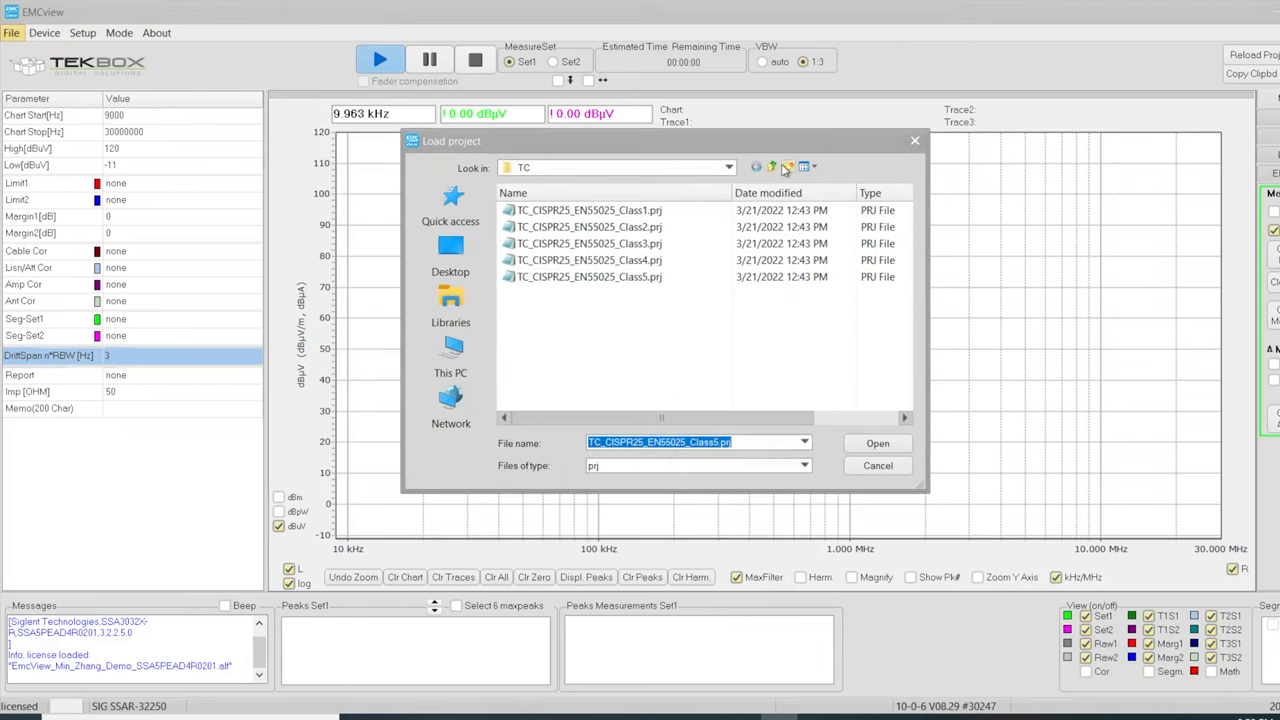
click(772, 167)
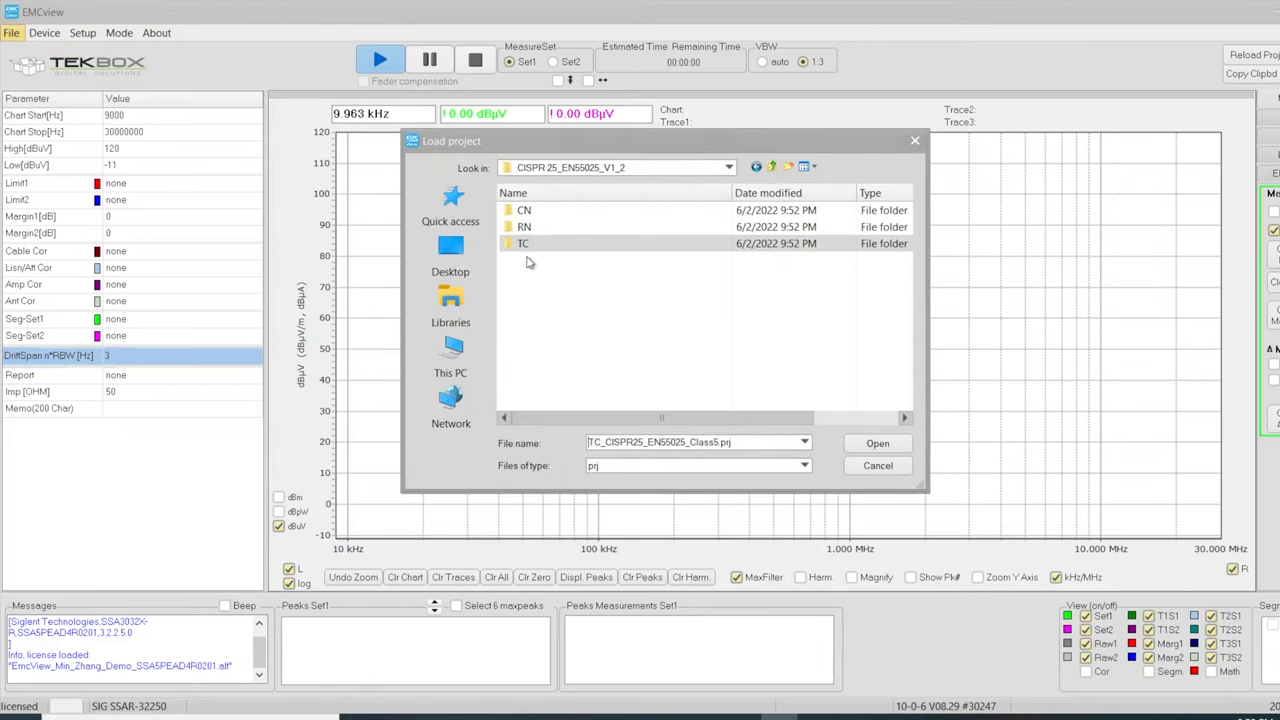
double_click(523, 243)
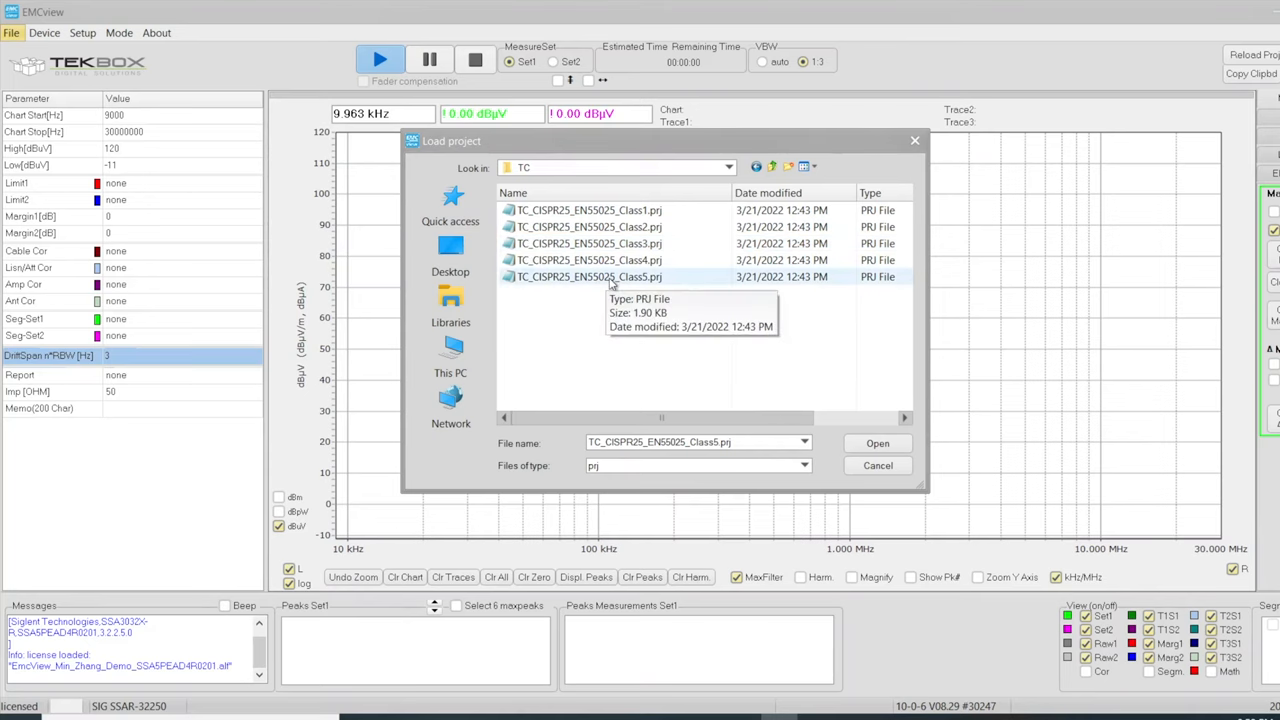
click(876, 443)
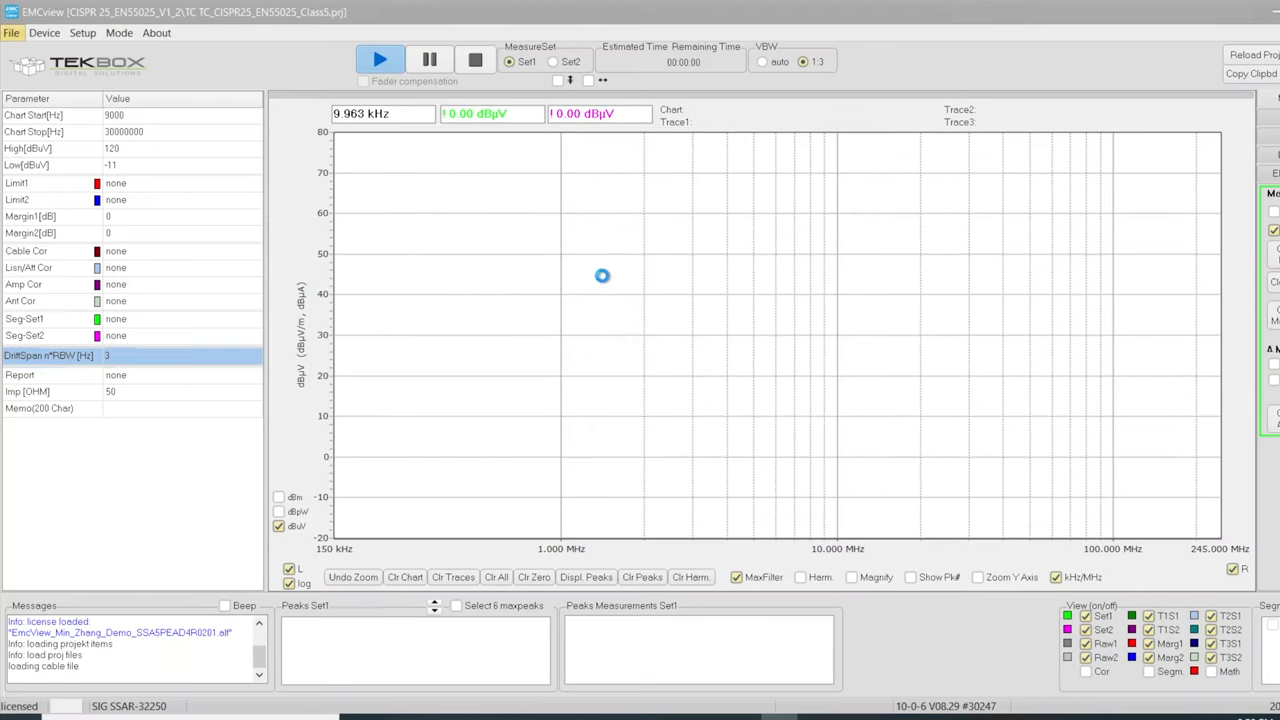
mouse_move(286, 294)
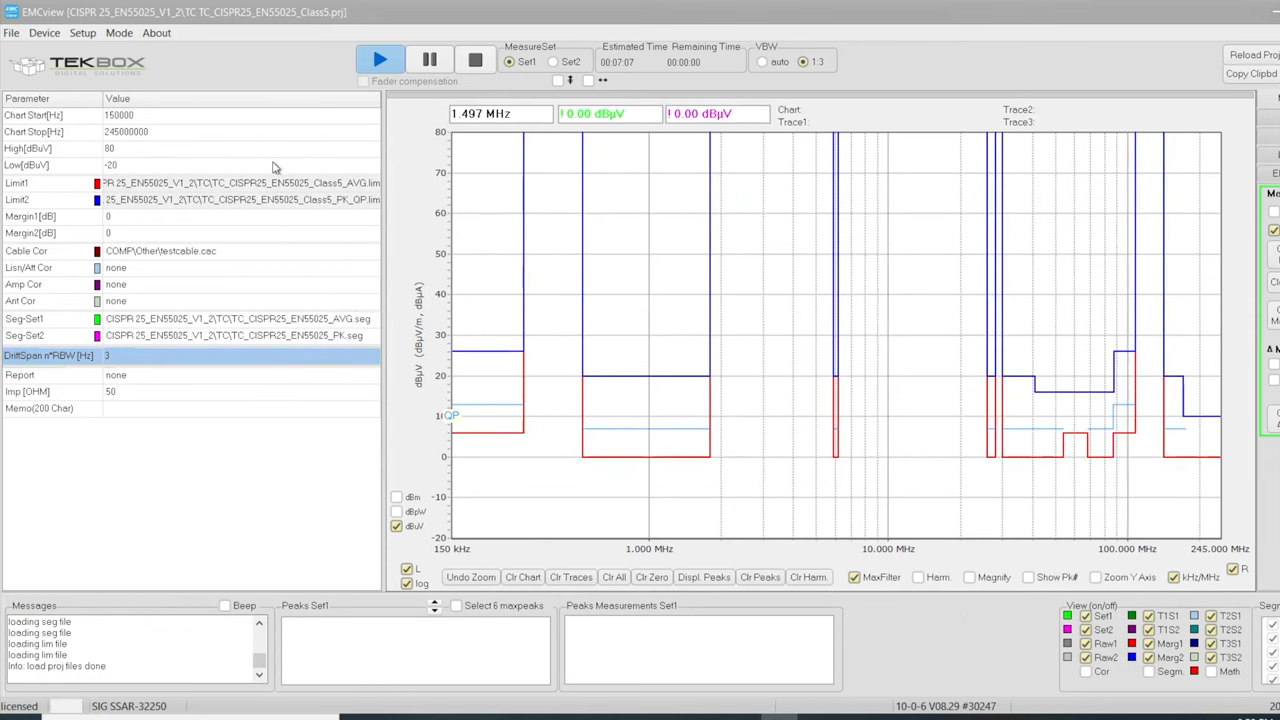
mouse_move(152, 266)
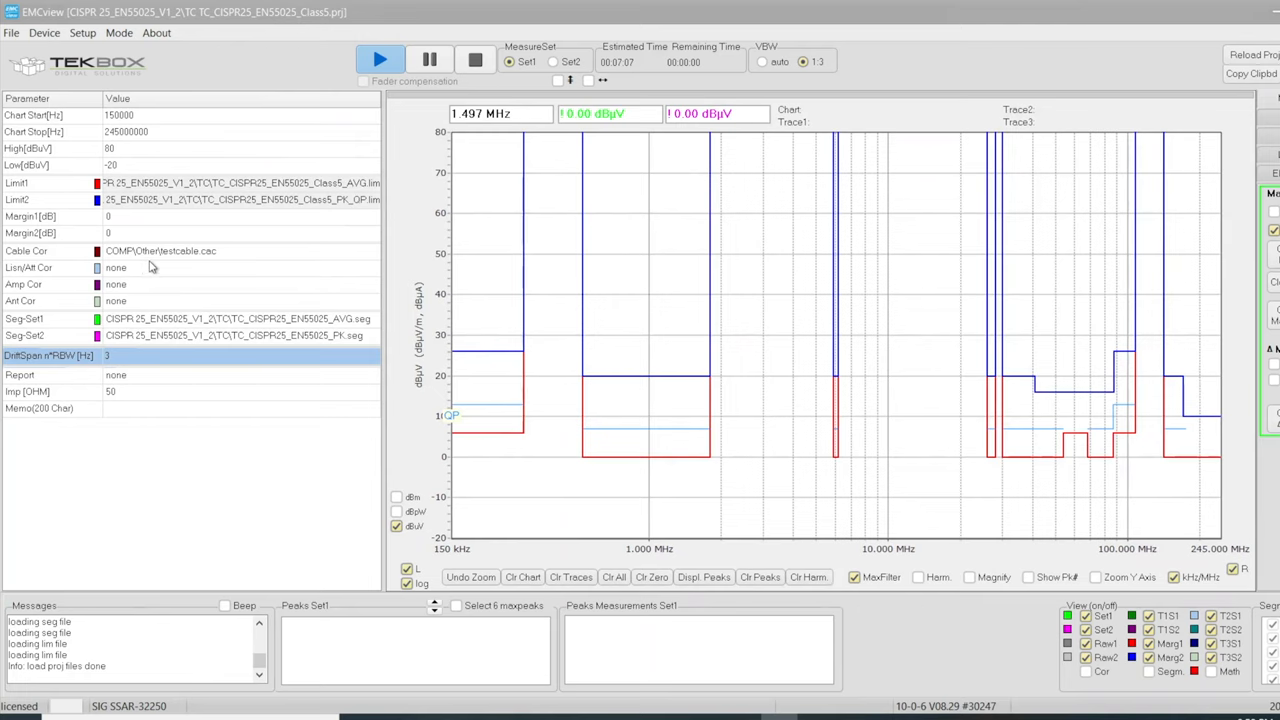
mouse_move(210, 267)
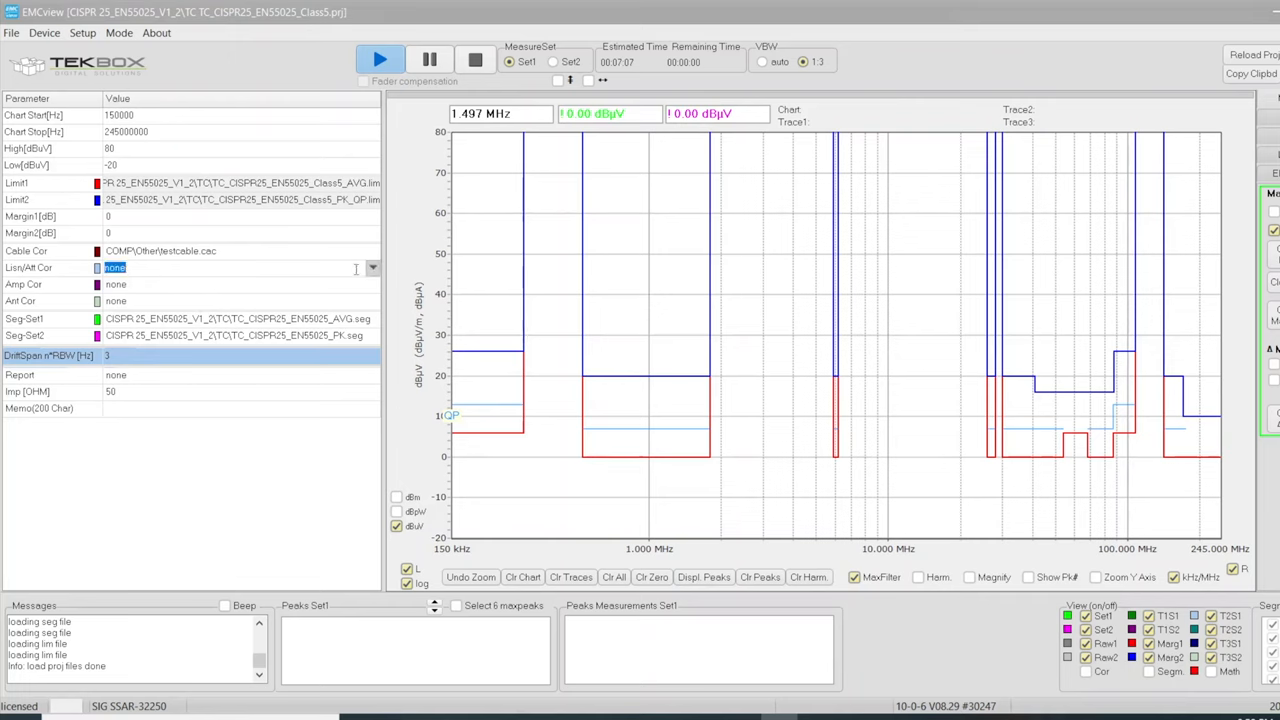
Choose COMP\LISN\Tekbox_TBOH01.lsc as the Lisn/Att Cor correction file
click(372, 267)
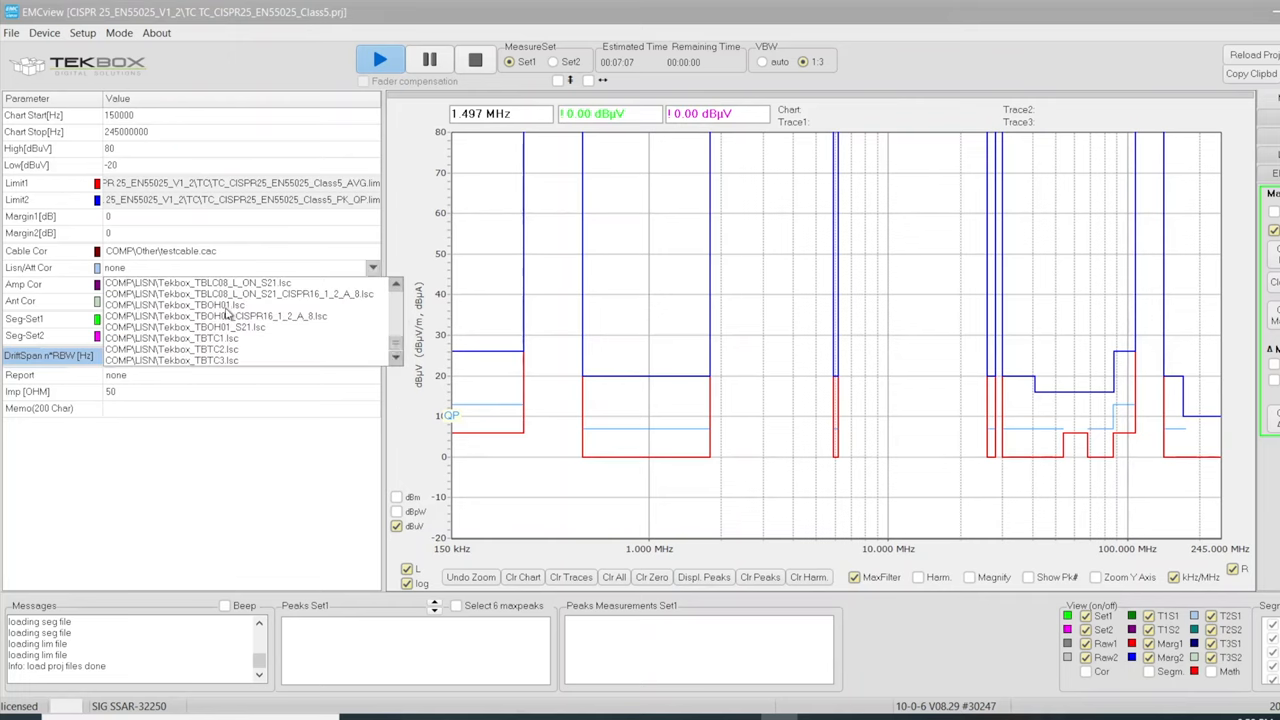
click(175, 304)
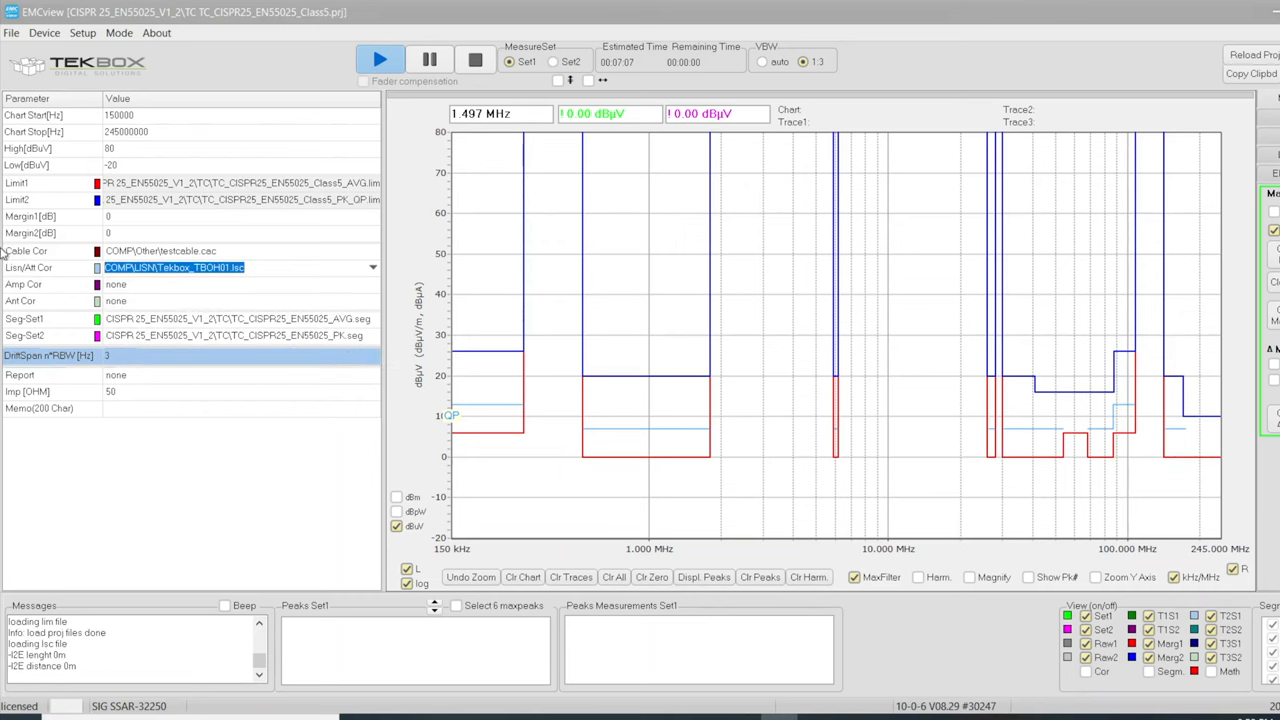
mouse_move(373, 82)
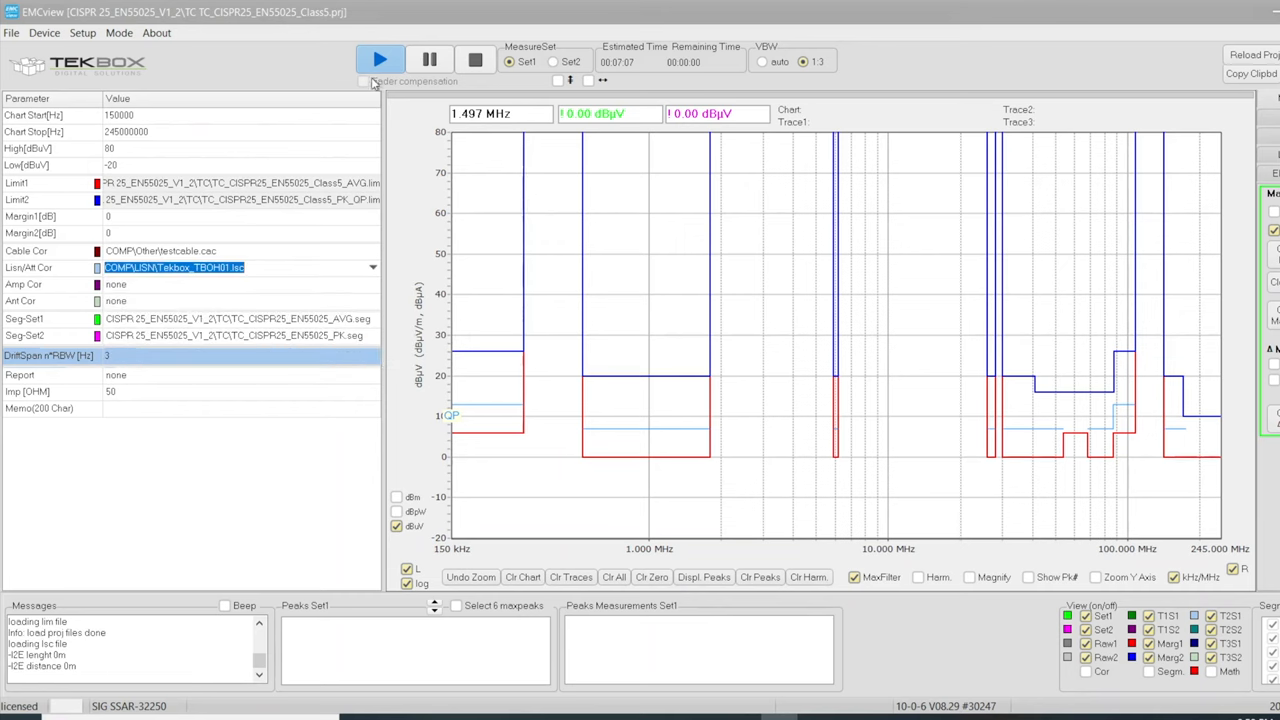
Load the TEMCELL-X-AXIS chart, undo the zoom and switch the frequency axis to log
click(381, 60)
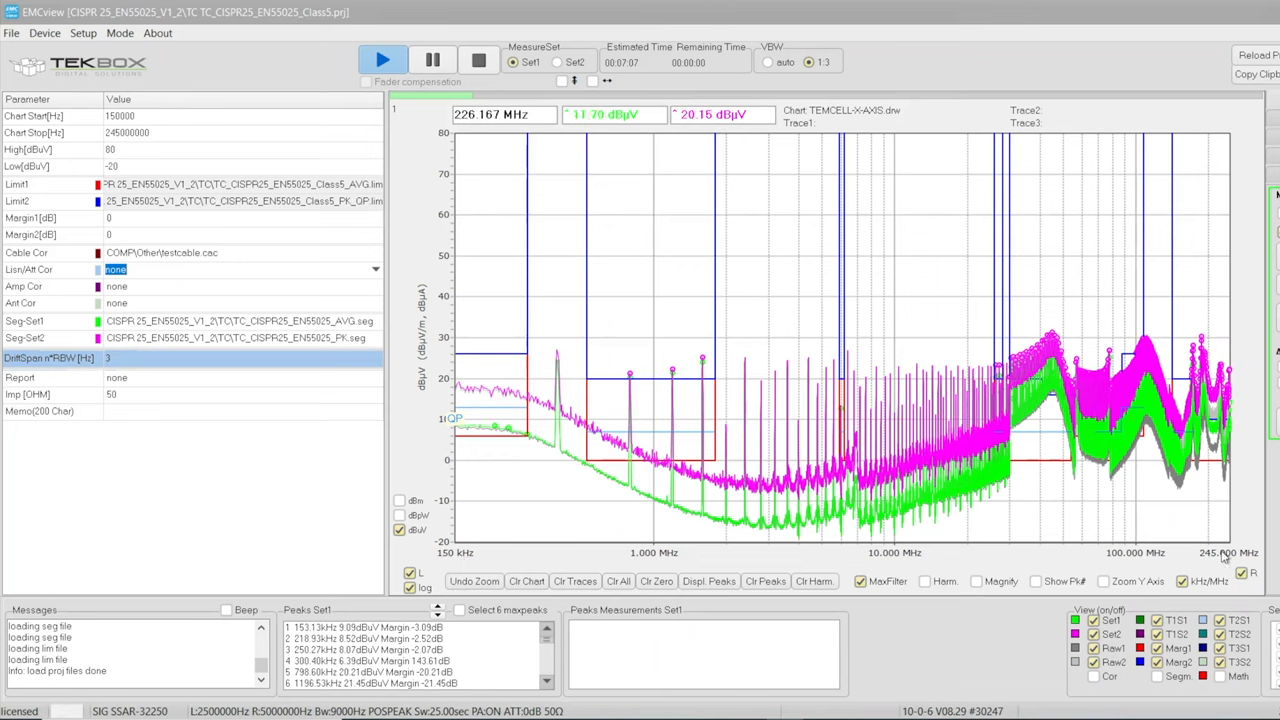
mouse_move(1233, 531)
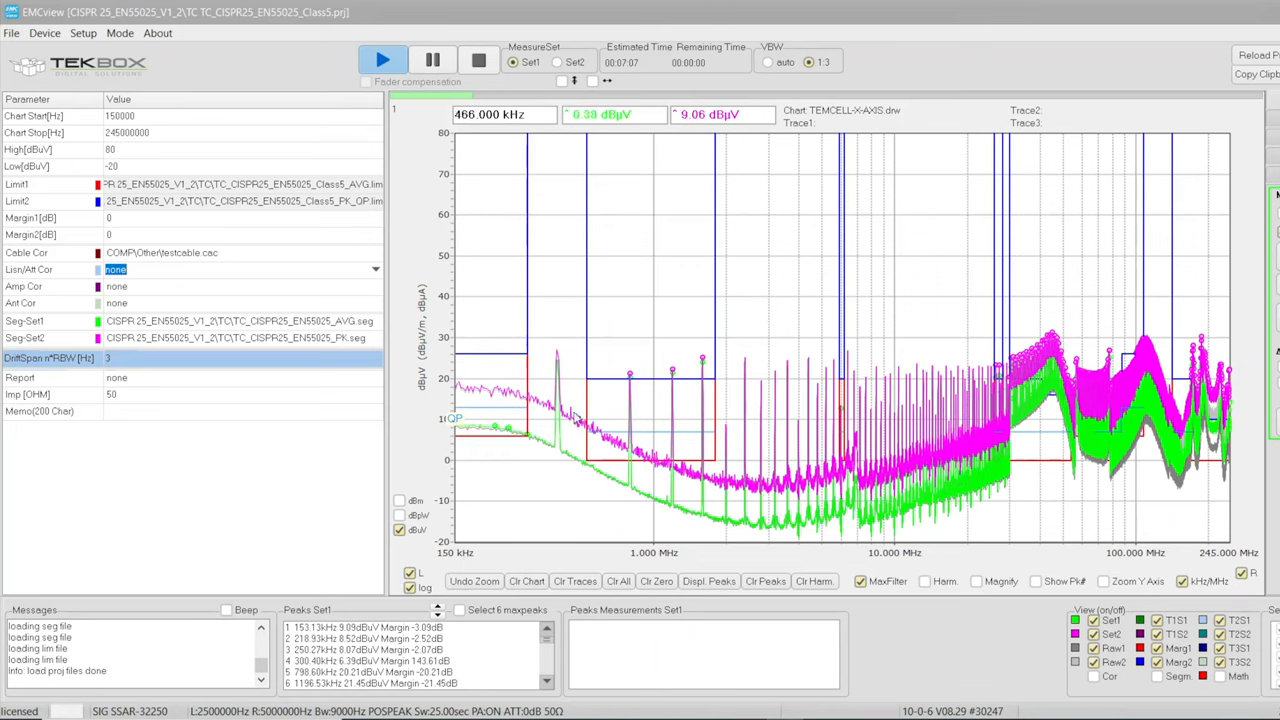
mouse_move(720, 480)
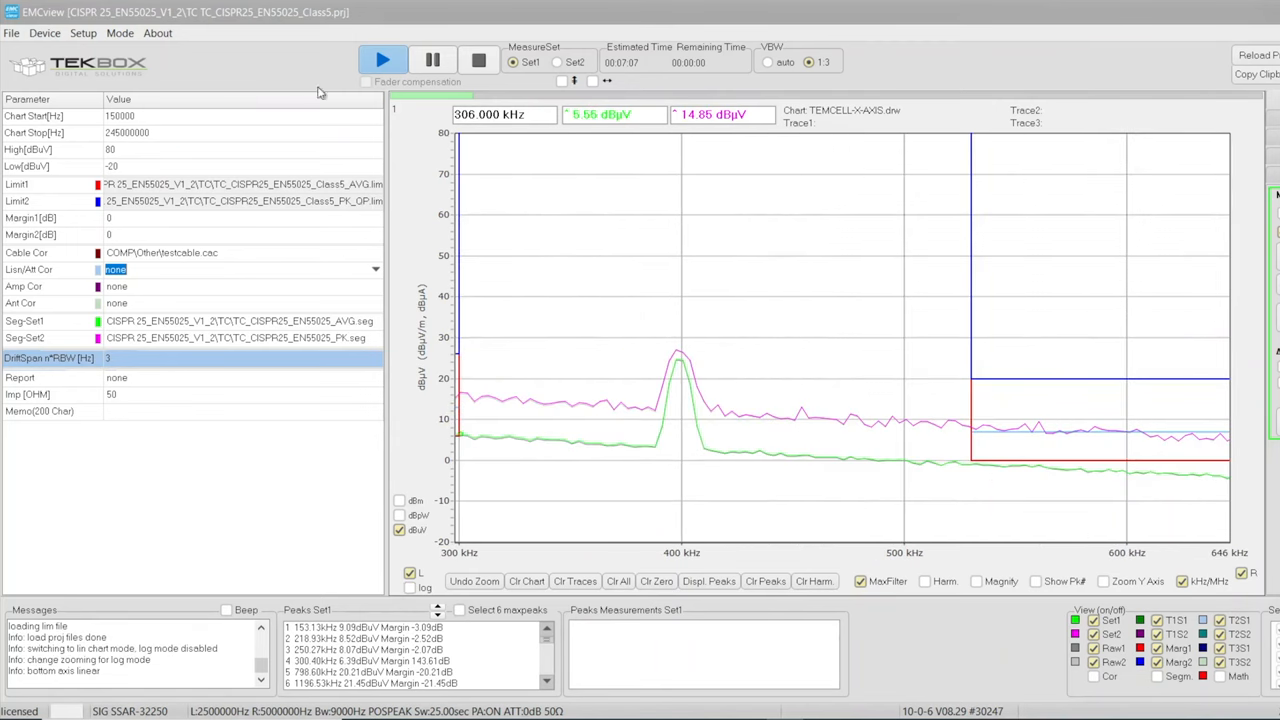
click(474, 581)
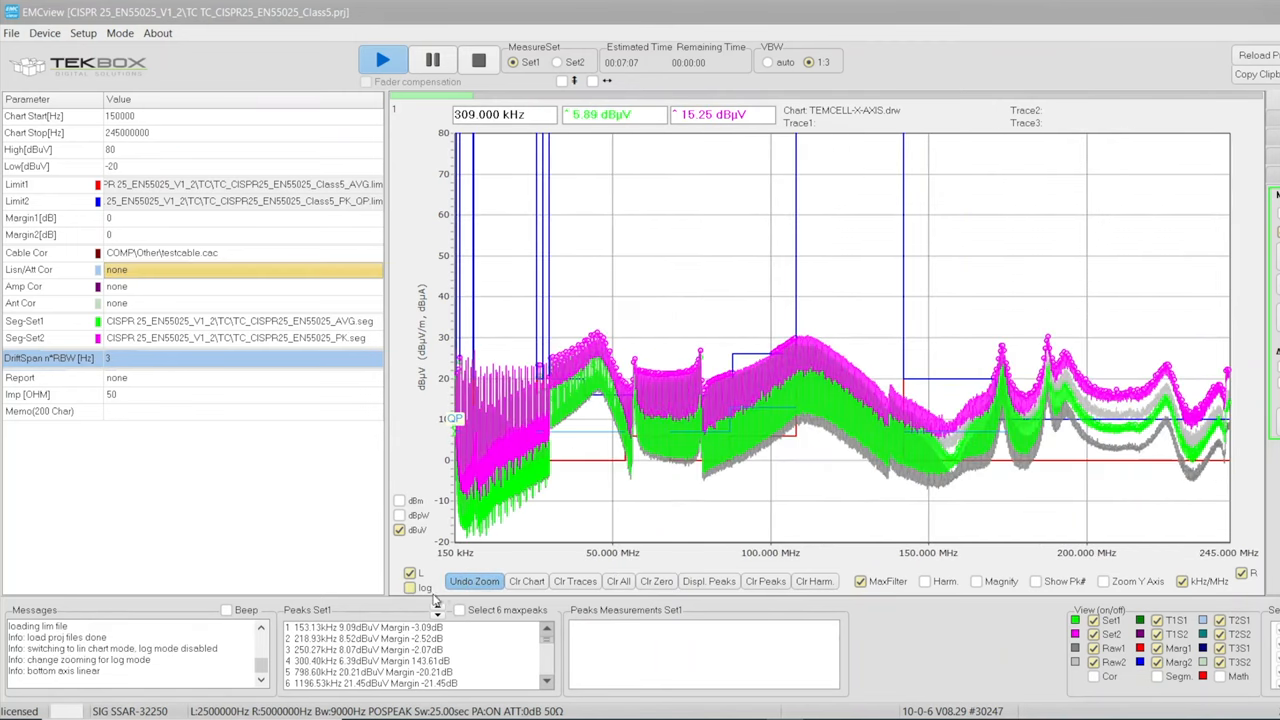
click(410, 588)
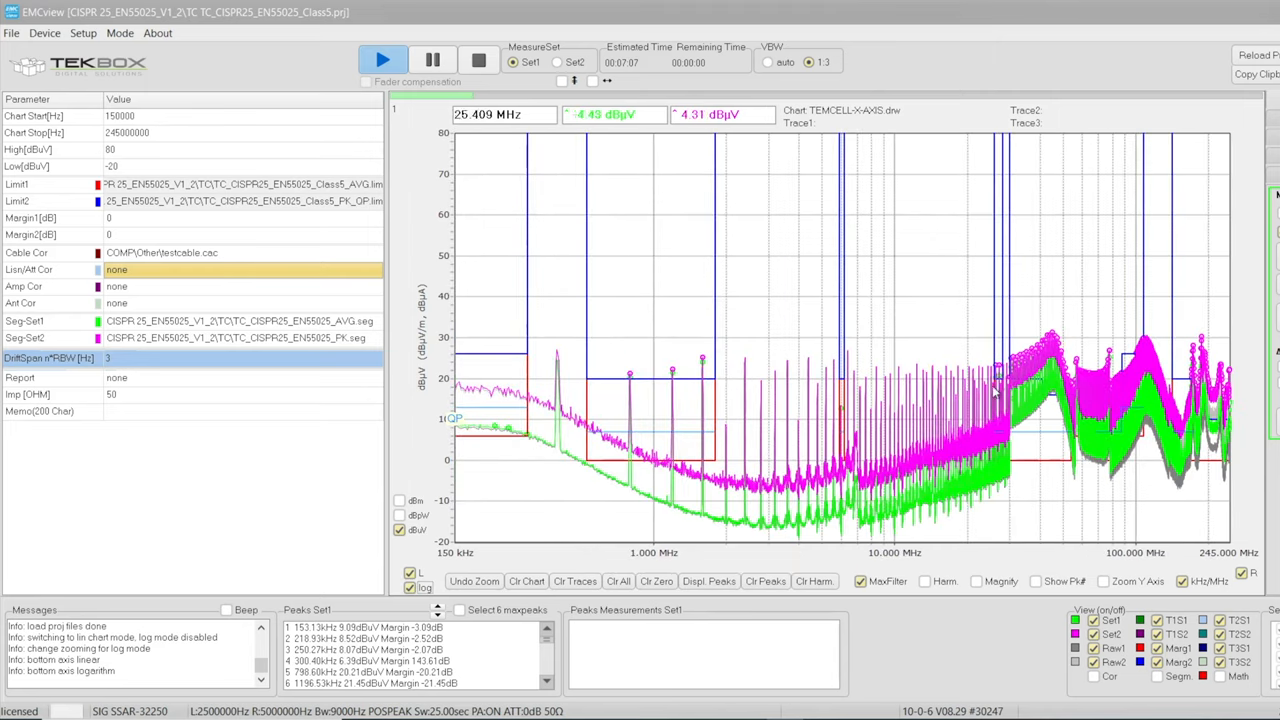
mouse_move(1011, 478)
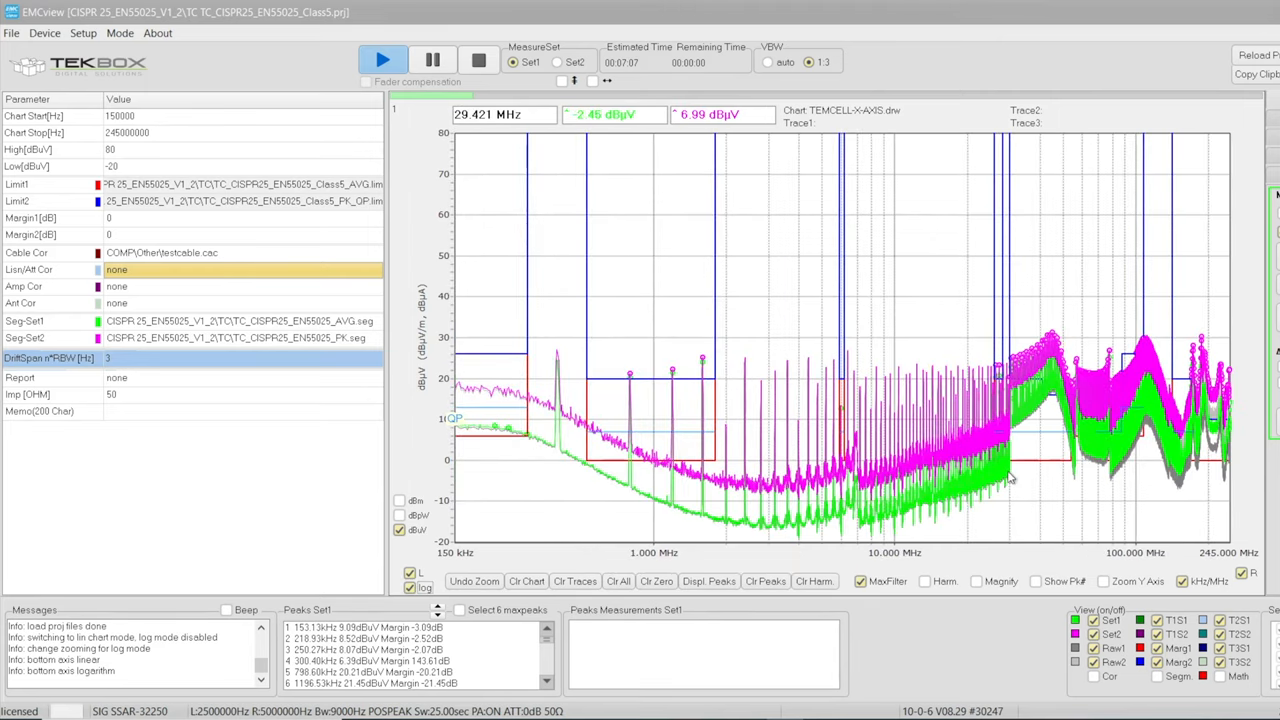
mouse_move(1232, 477)
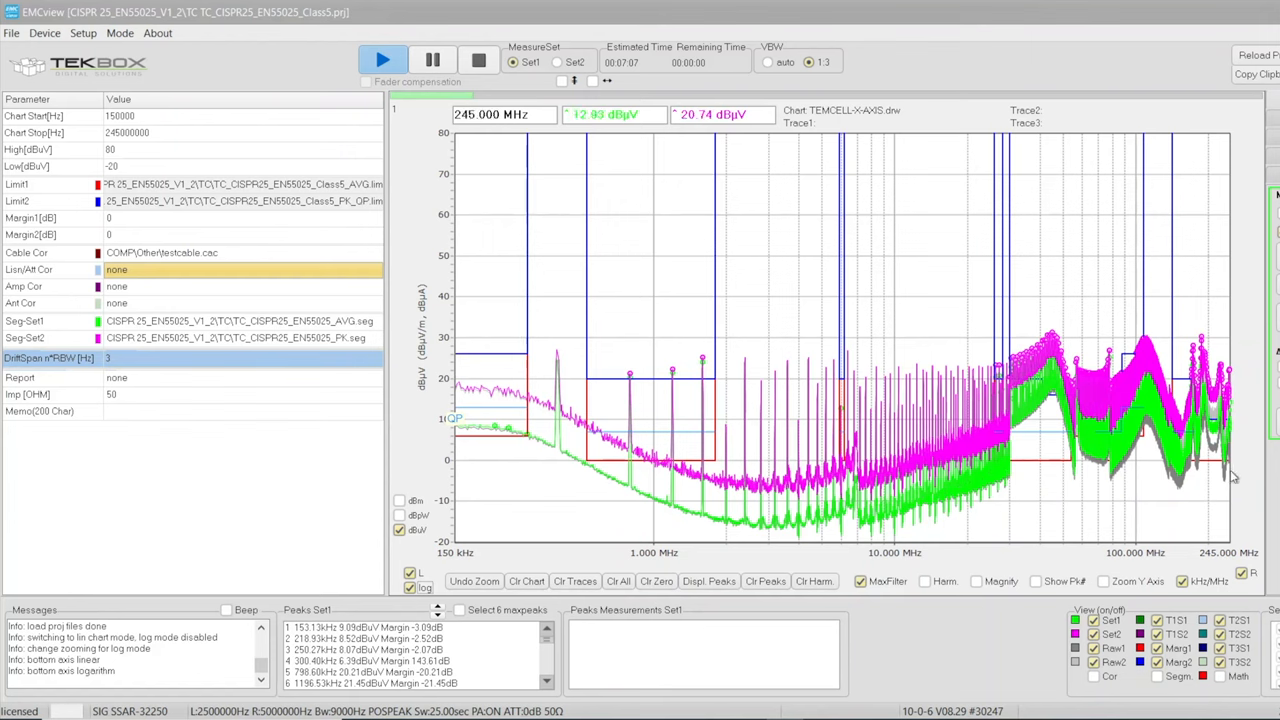
mouse_move(1253, 480)
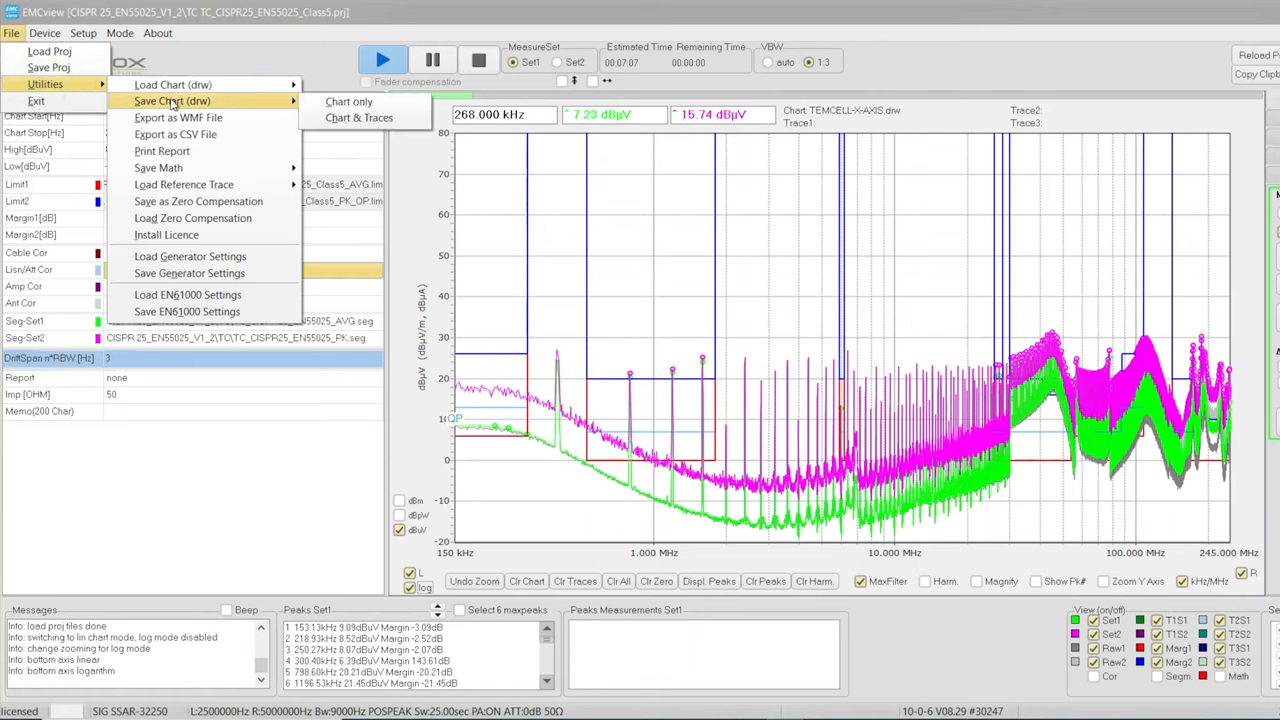
mouse_move(359, 117)
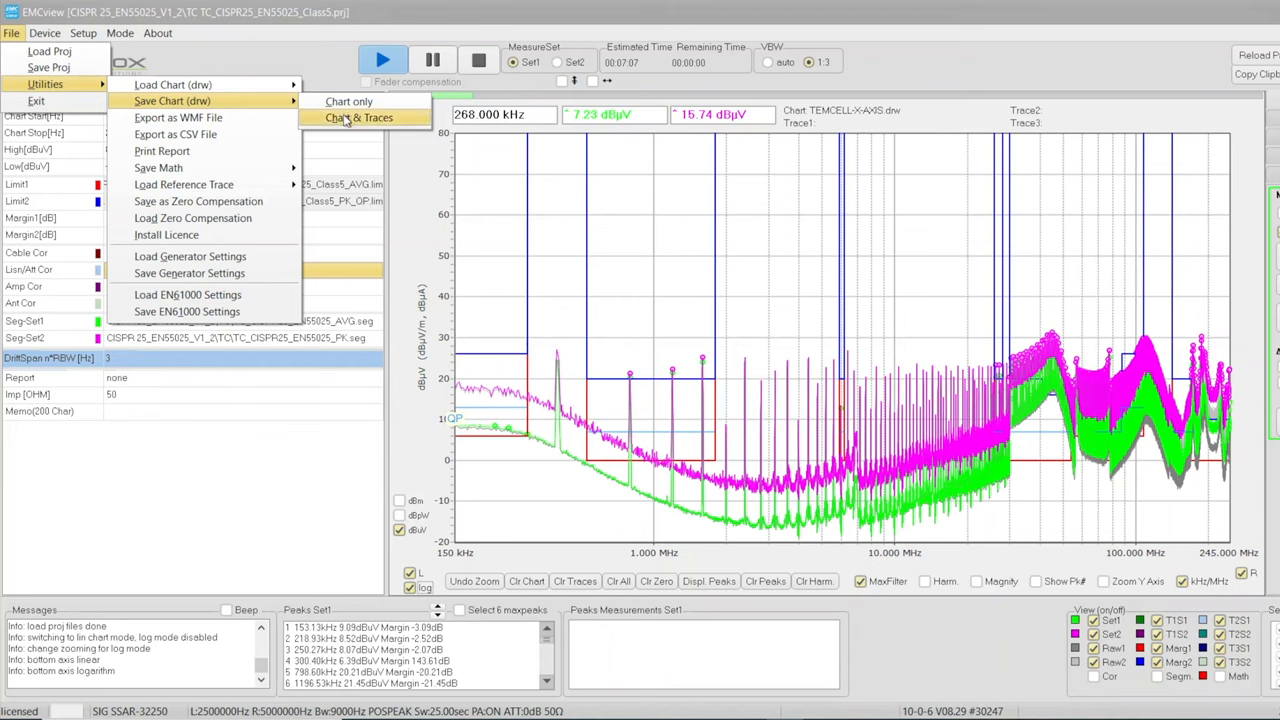
Choose Save Chart (drw) > Chart & Traces, bringing up the save dialog on the out folder
click(359, 118)
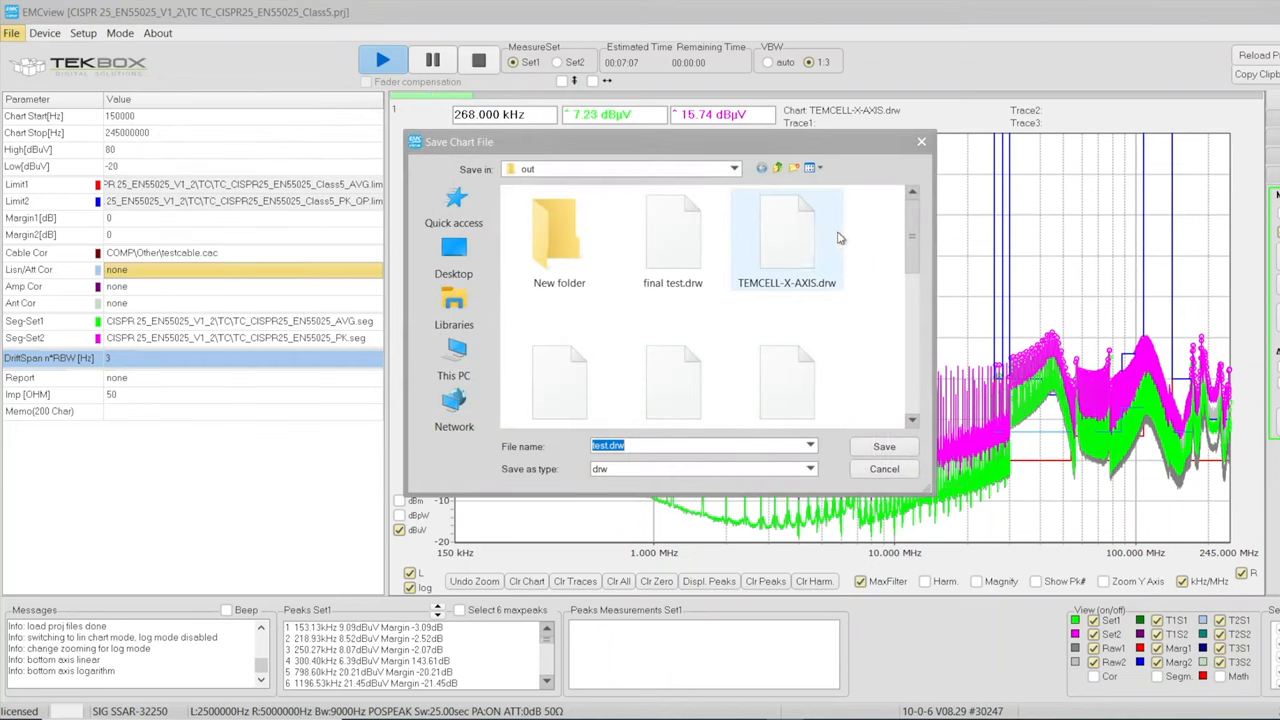
mouse_move(838, 265)
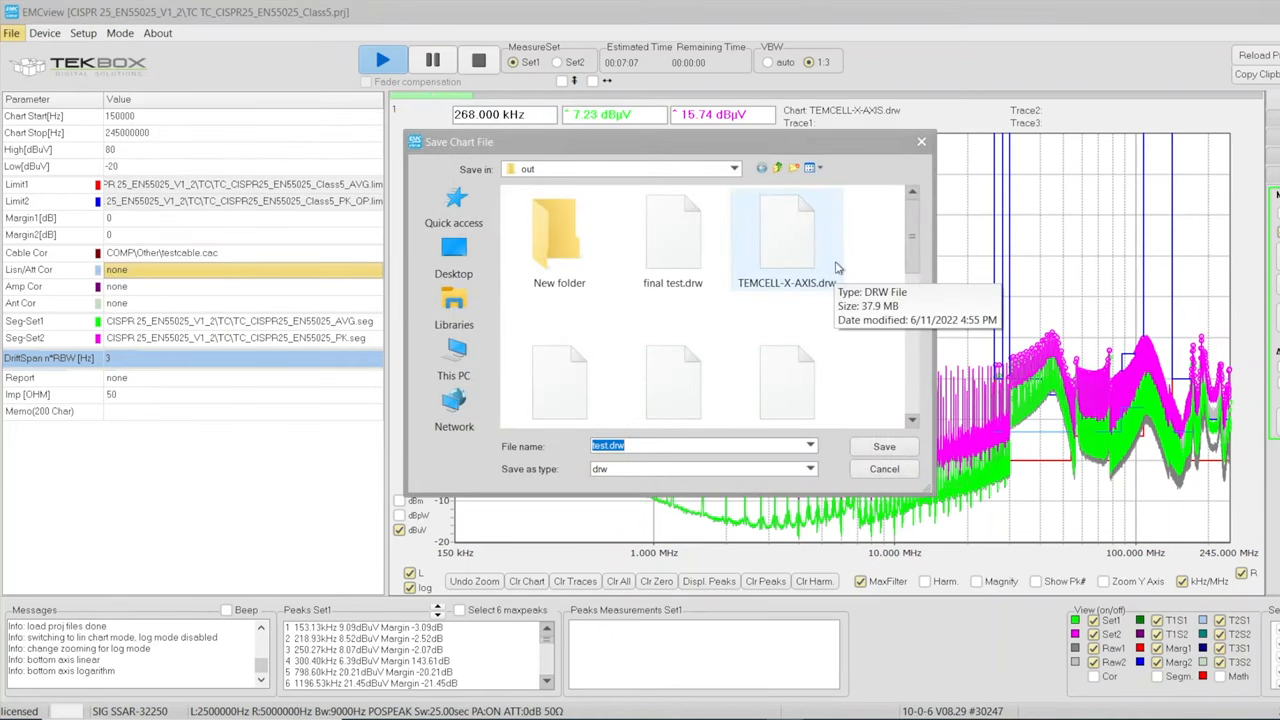
mouse_move(747, 298)
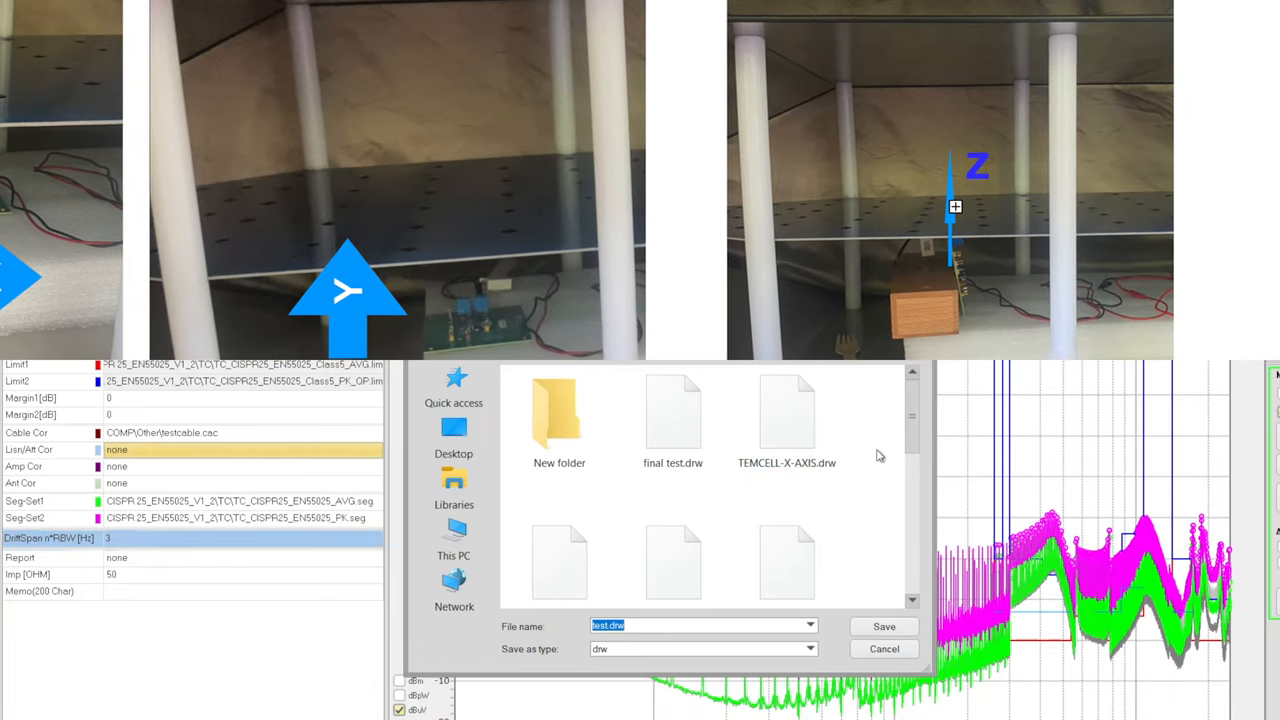
Clear the traces and reach File > Utilities for the Load Reference Trace submenu
click(882, 626)
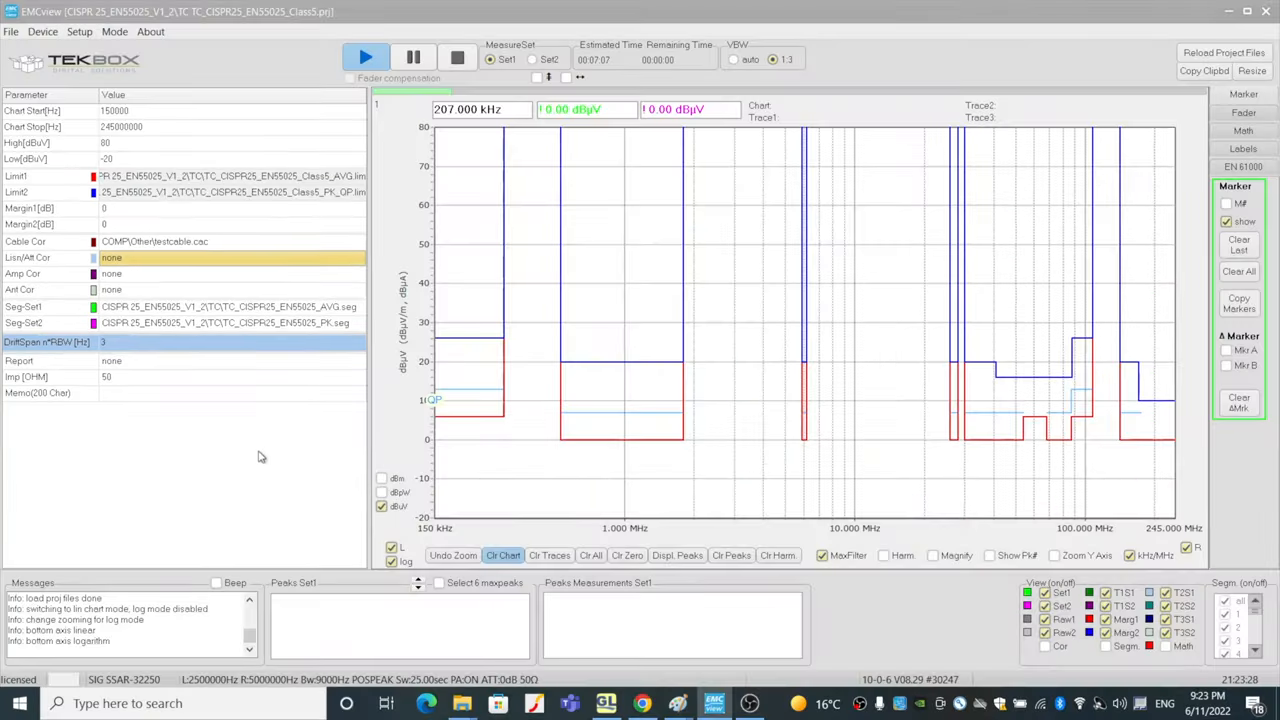
mouse_move(329, 440)
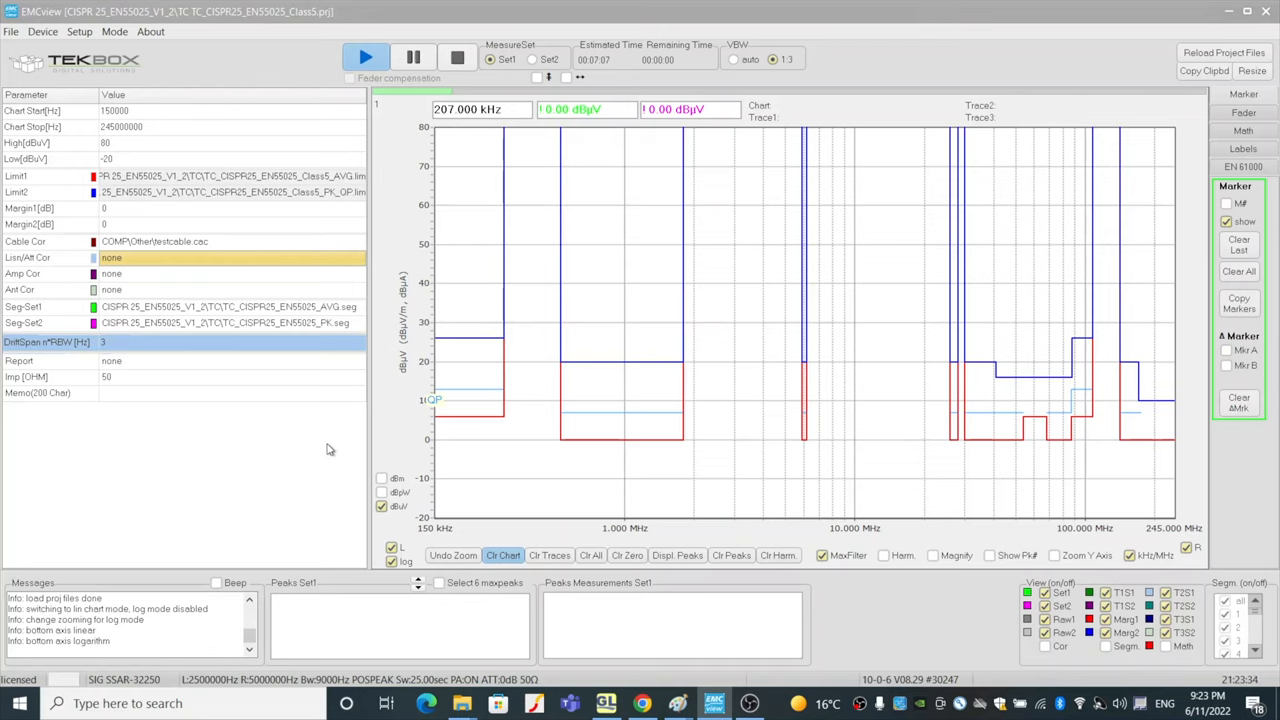
mouse_move(516, 455)
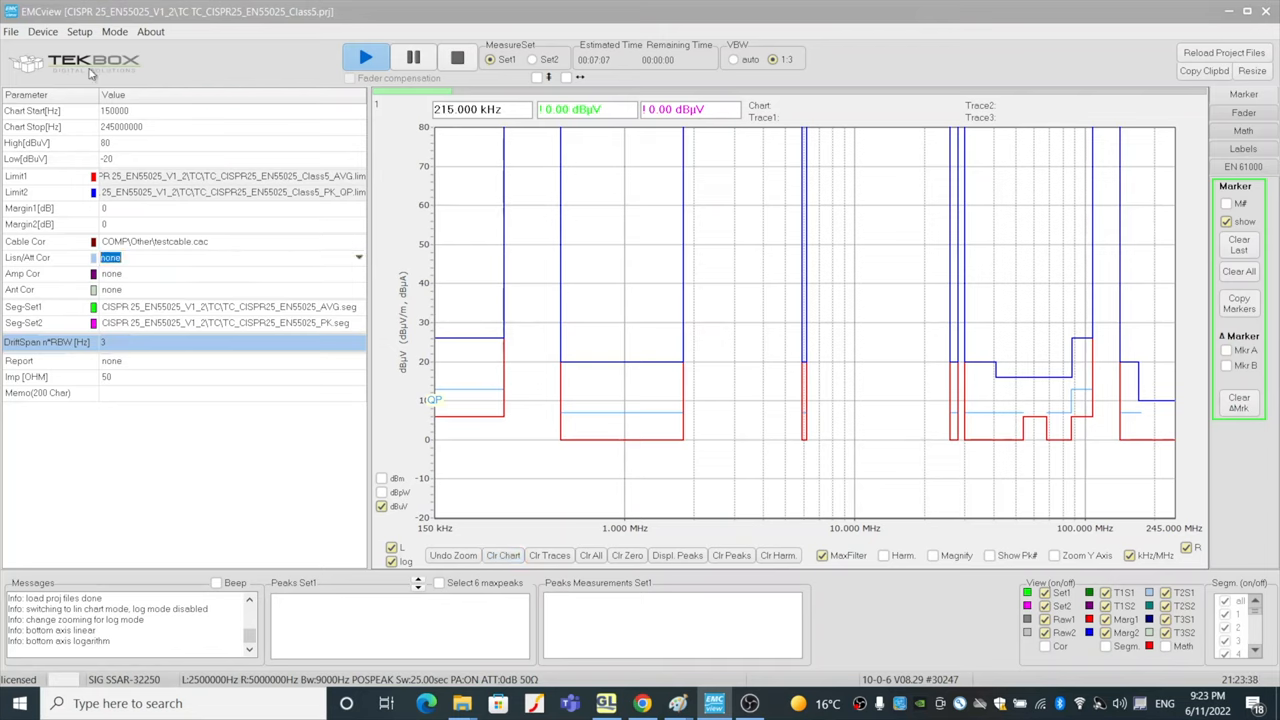
click(11, 31)
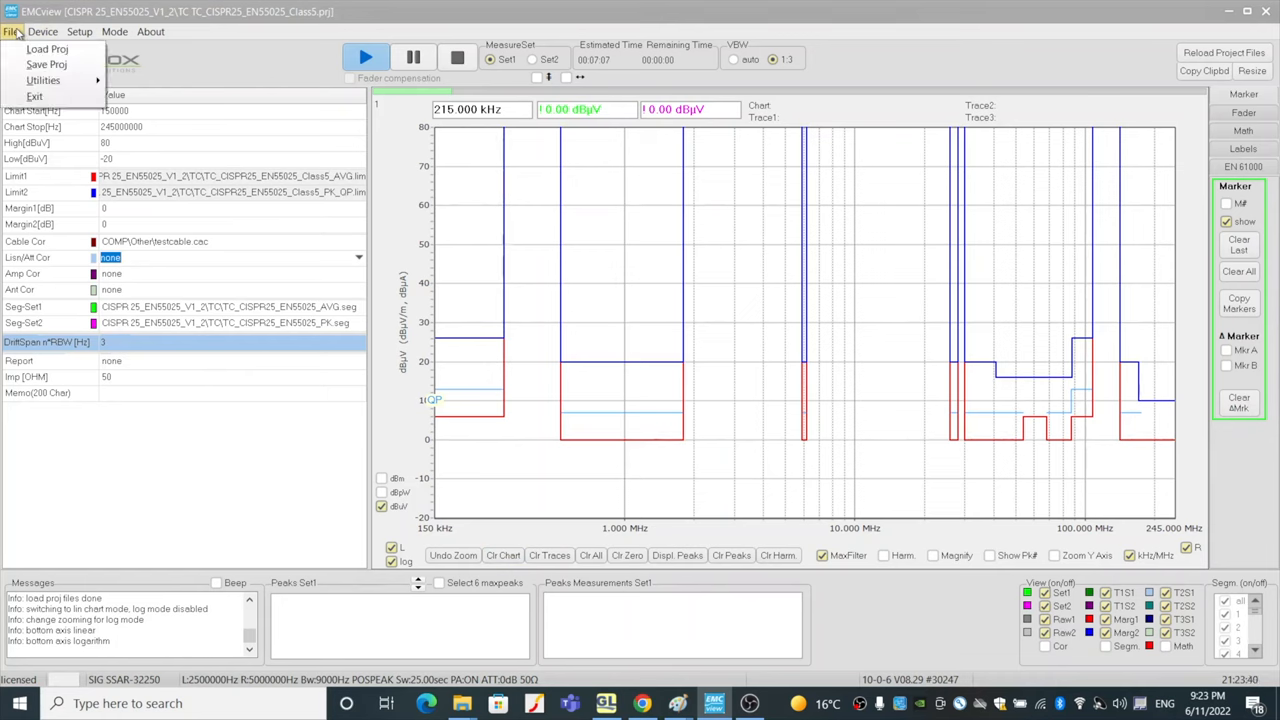
click(43, 80)
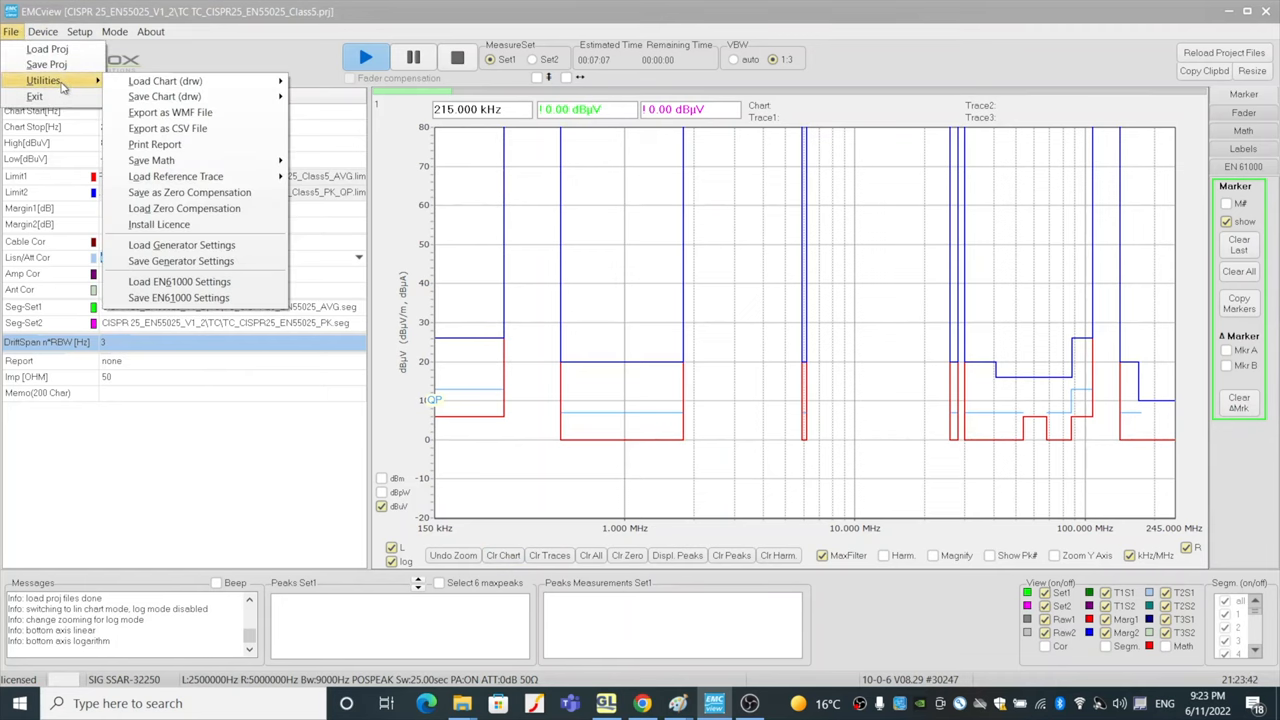
mouse_move(175, 176)
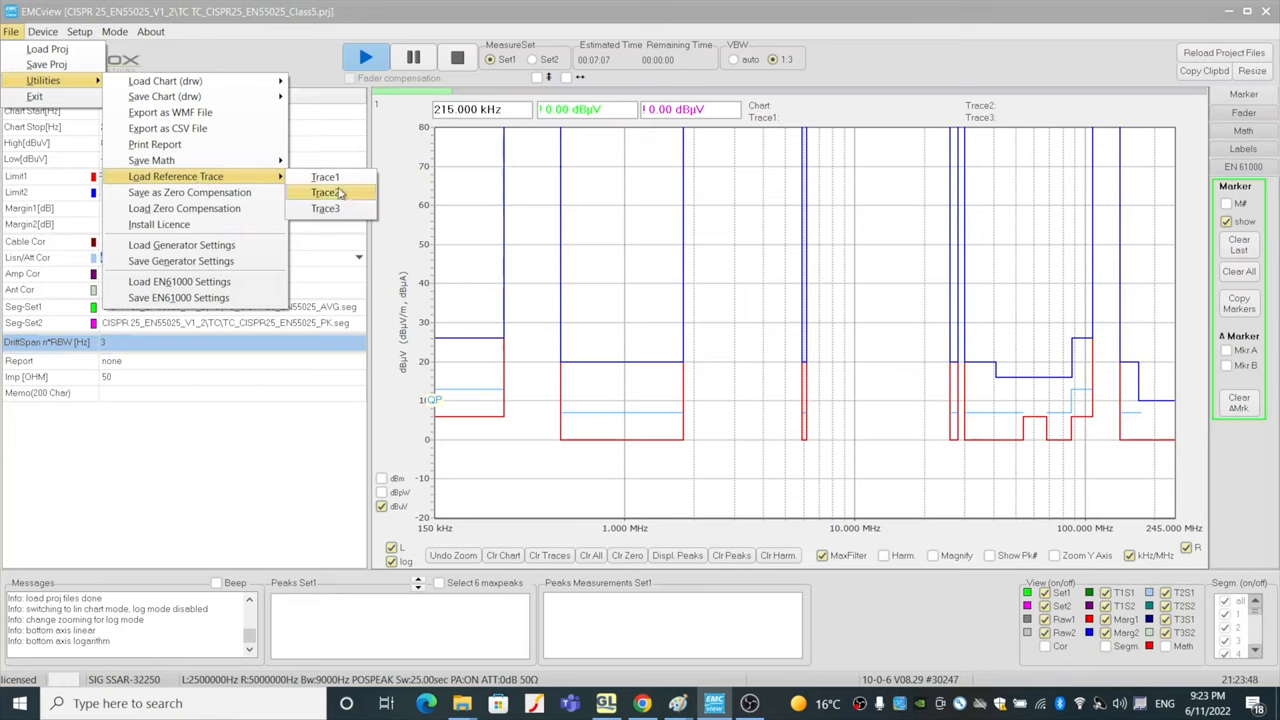
mouse_move(325, 177)
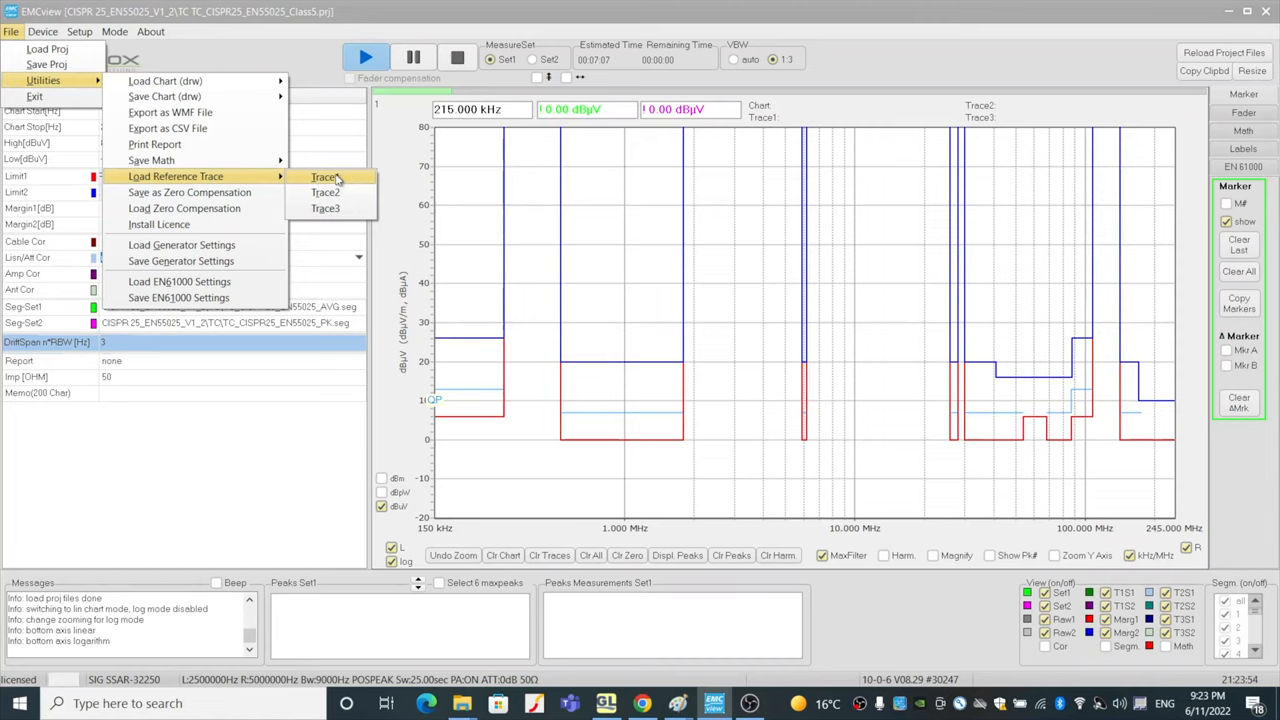
Load TEMCELL-X-AXIS into Trace1 and TEMCELL-Y-AXIS into Trace2
click(324, 177)
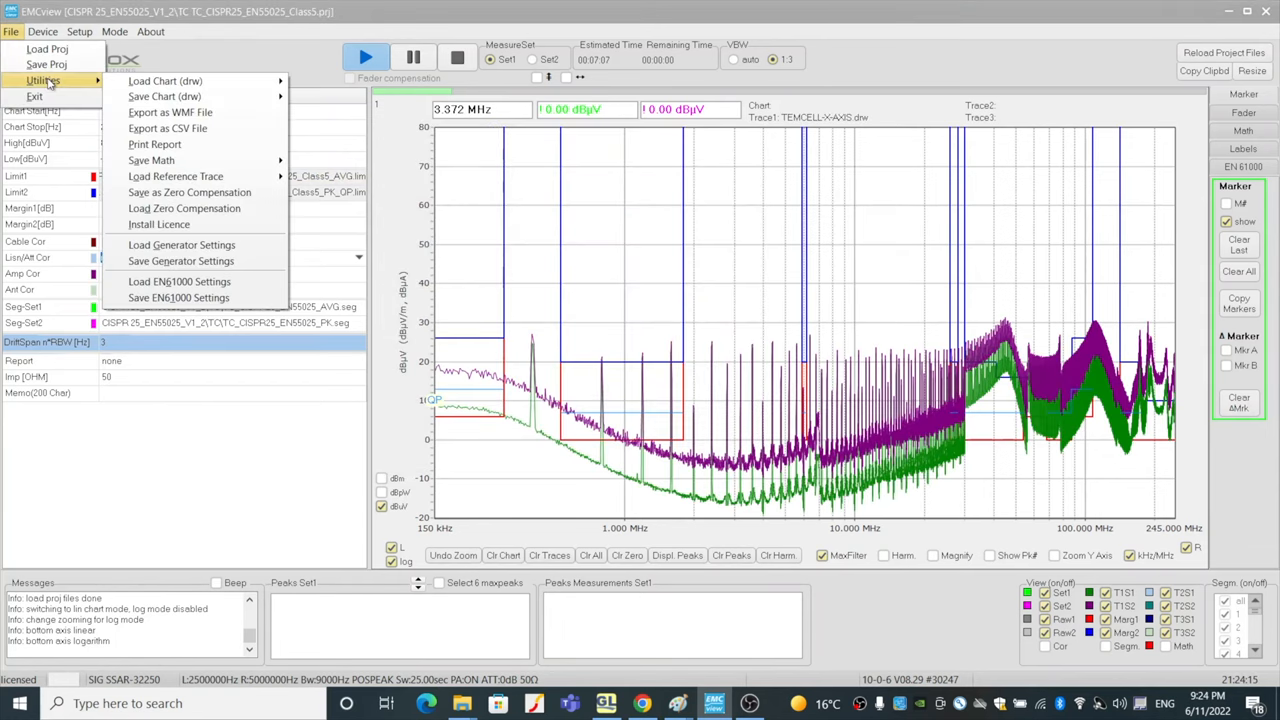
mouse_move(175, 176)
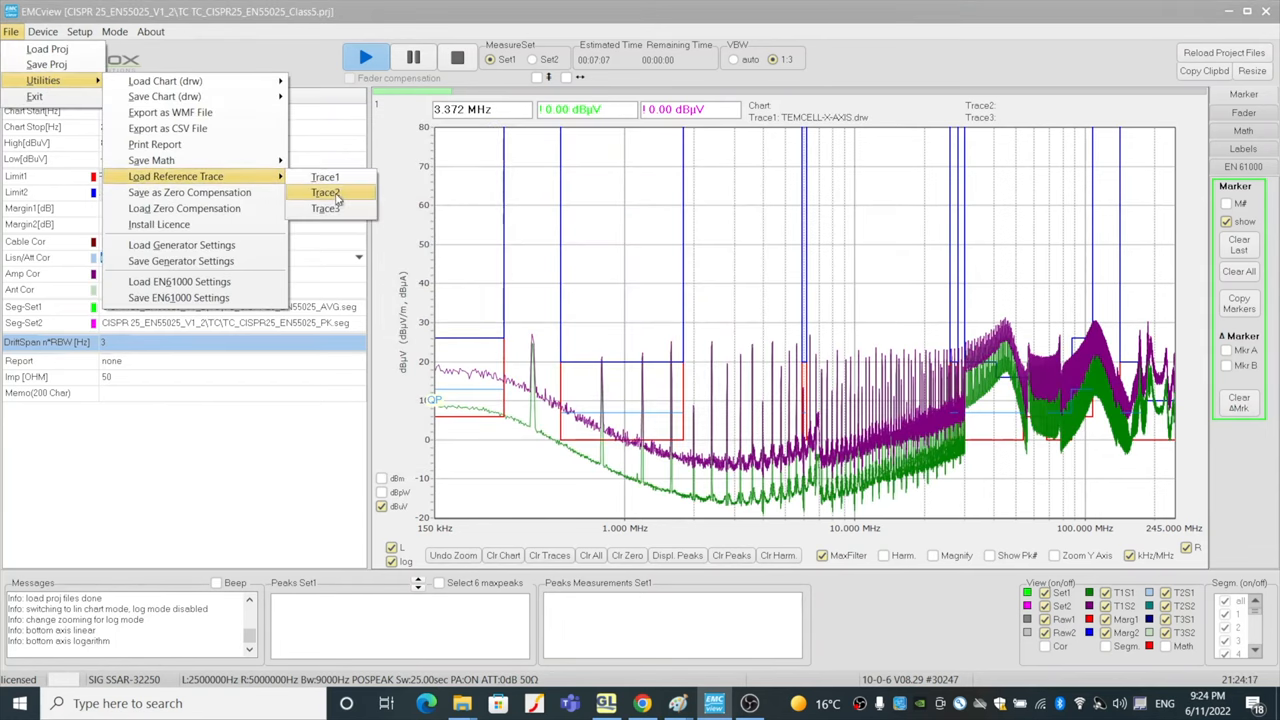
click(326, 192)
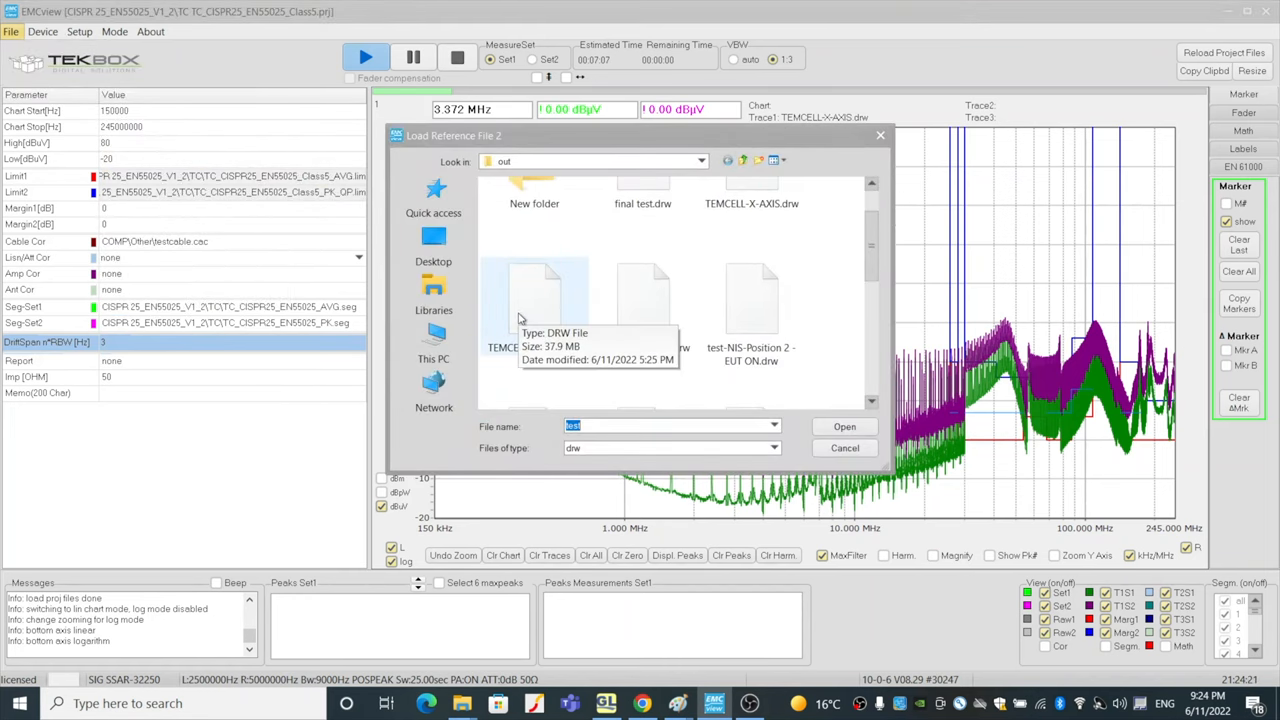
click(843, 426)
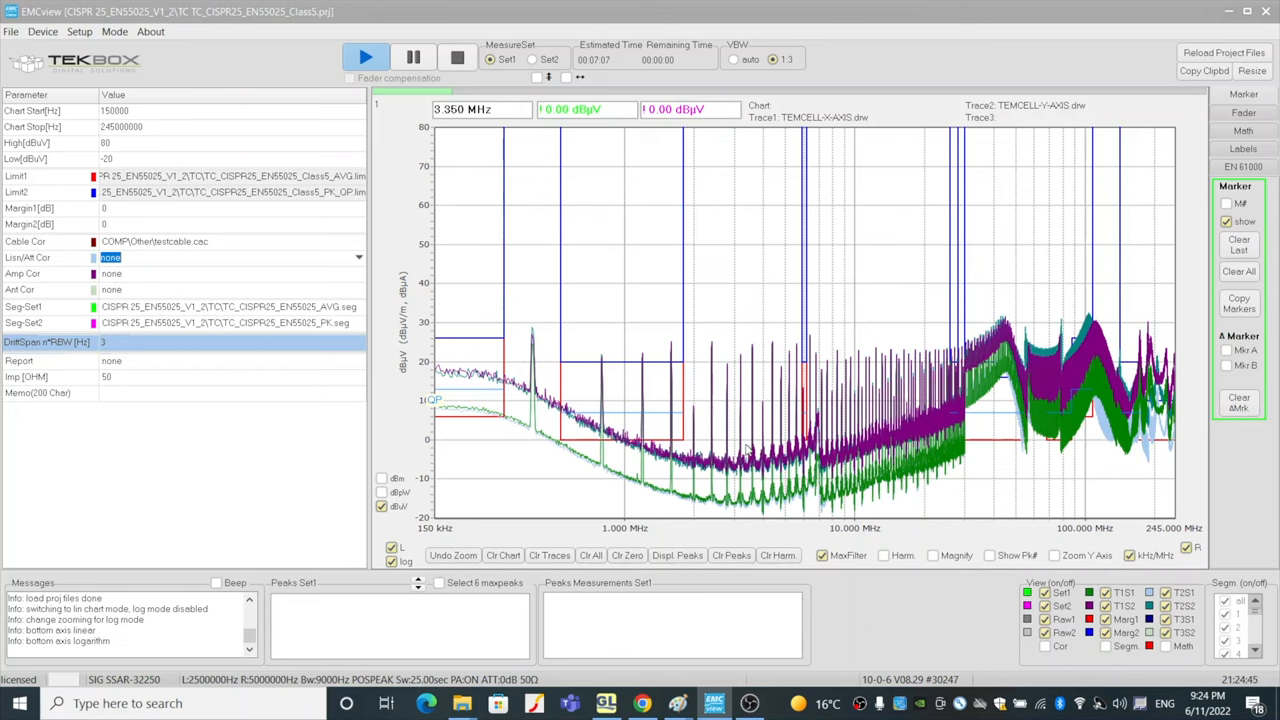
Load the TEMCELL-Z-AXIS scan into reference Trace3
click(11, 31)
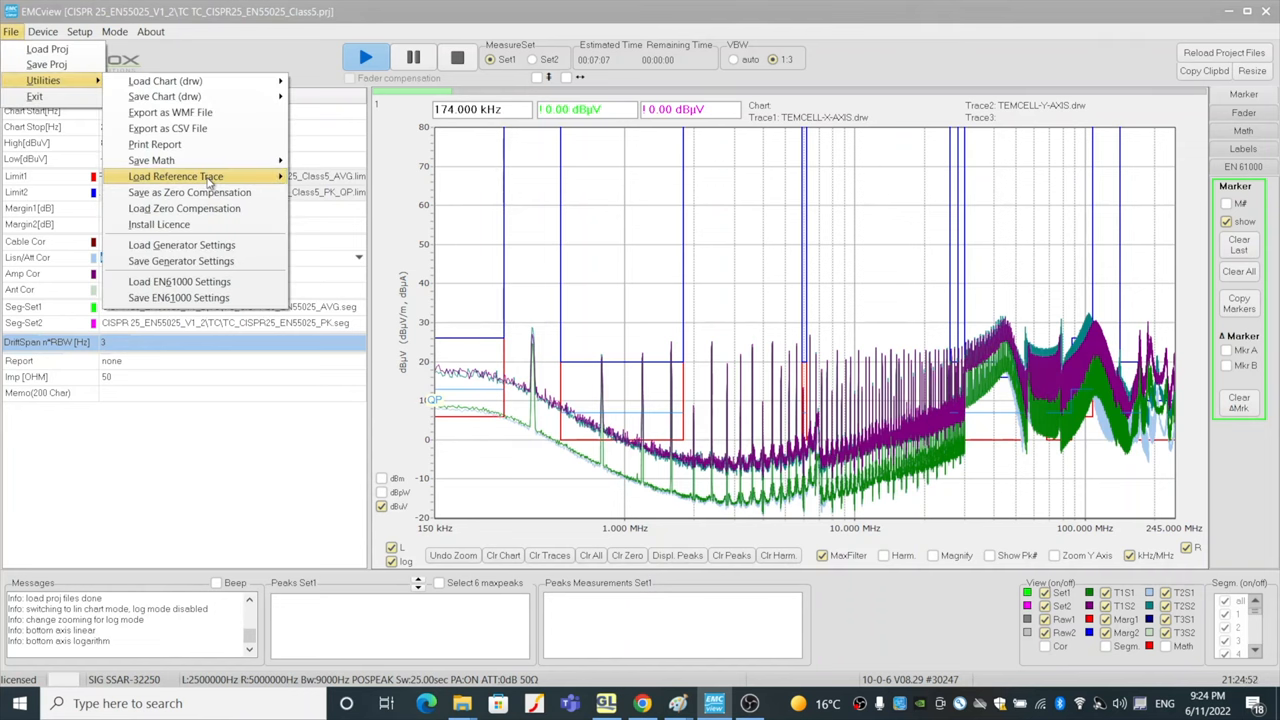
click(175, 176)
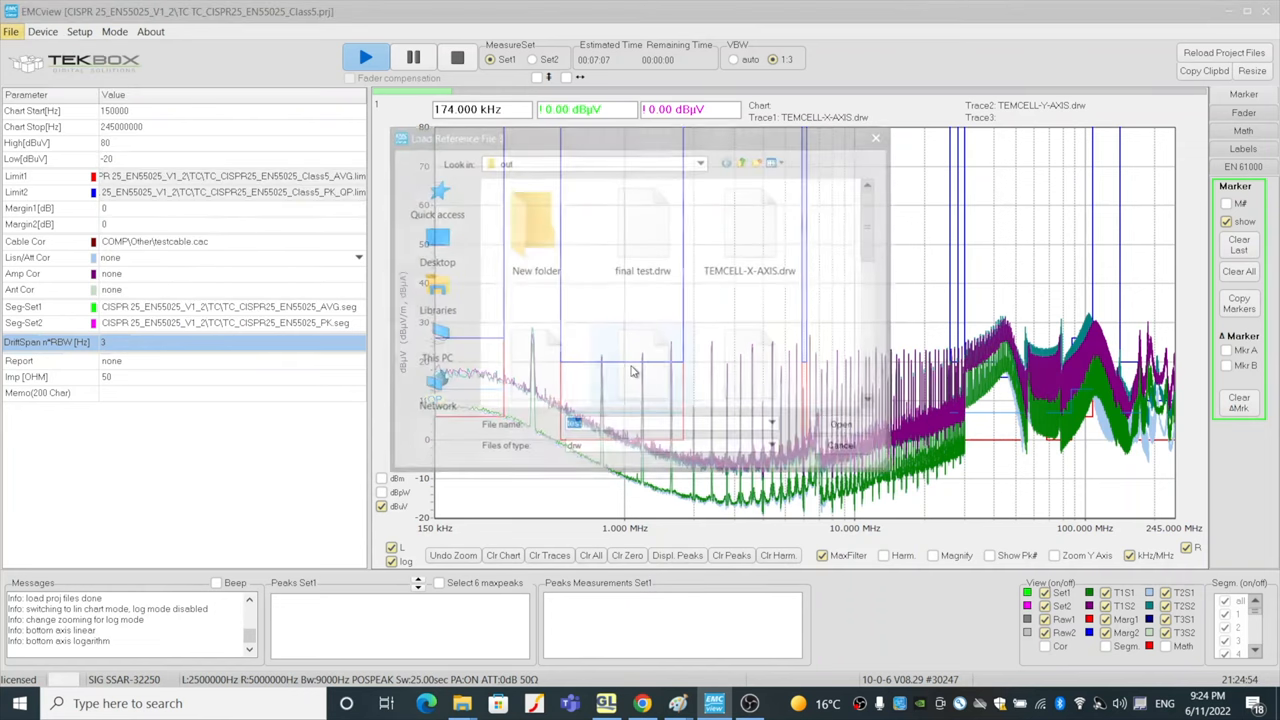
scroll(down, 3)
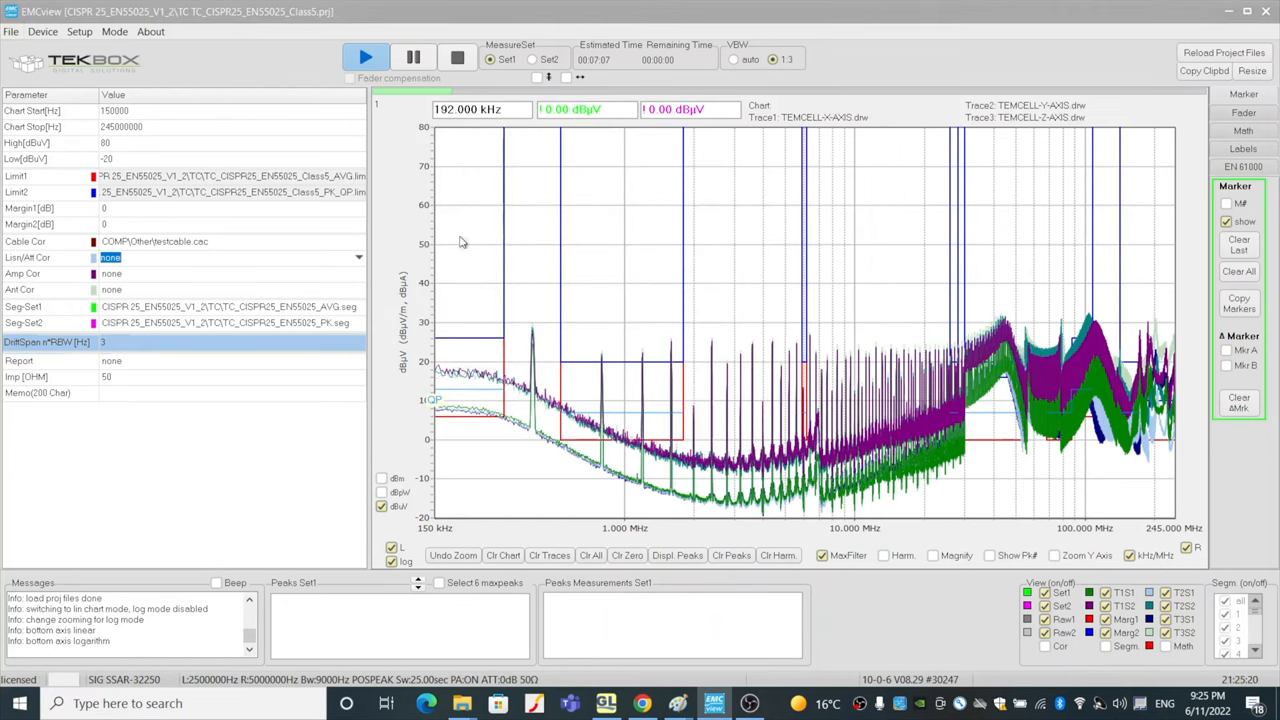
Uncheck the T1S2/T3S2 view boxes to hide the Set2 reference curves
click(611, 411)
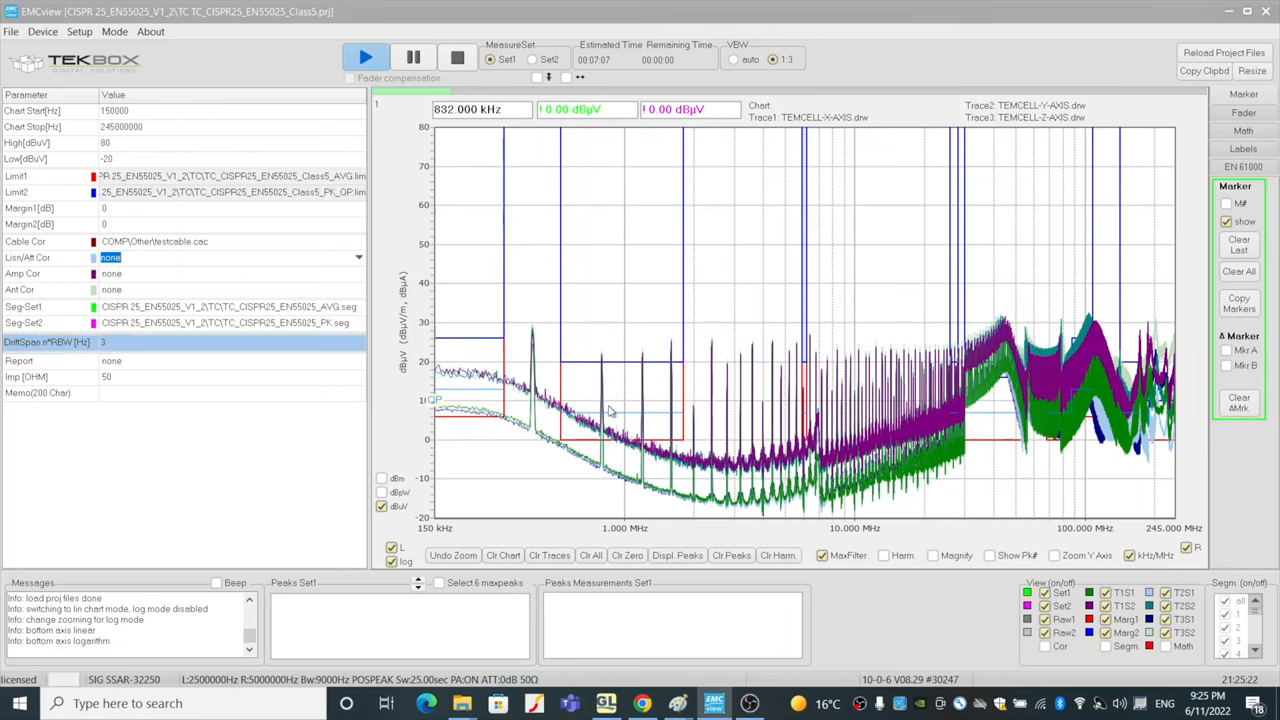
mouse_move(947, 476)
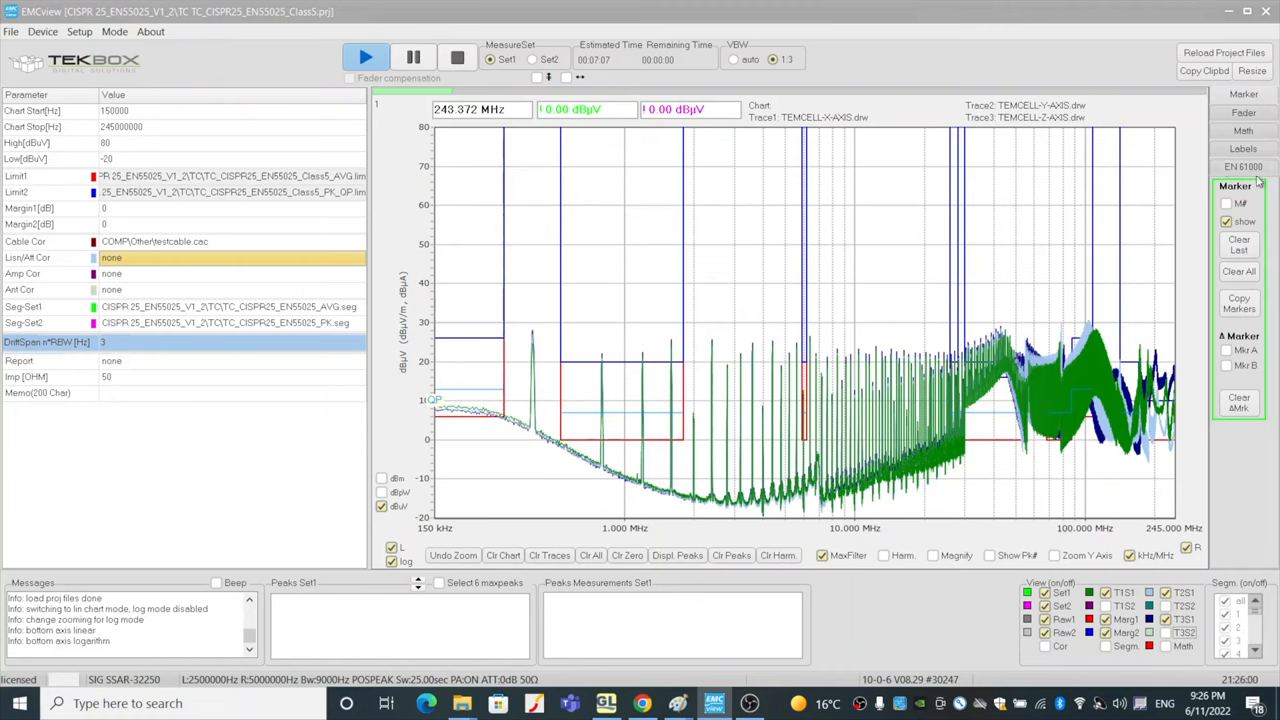
In 61000-4-20 Mode set distance 1 m, antenna height 1 m, EUT 0.10 m, septum 0.15 m
click(1243, 166)
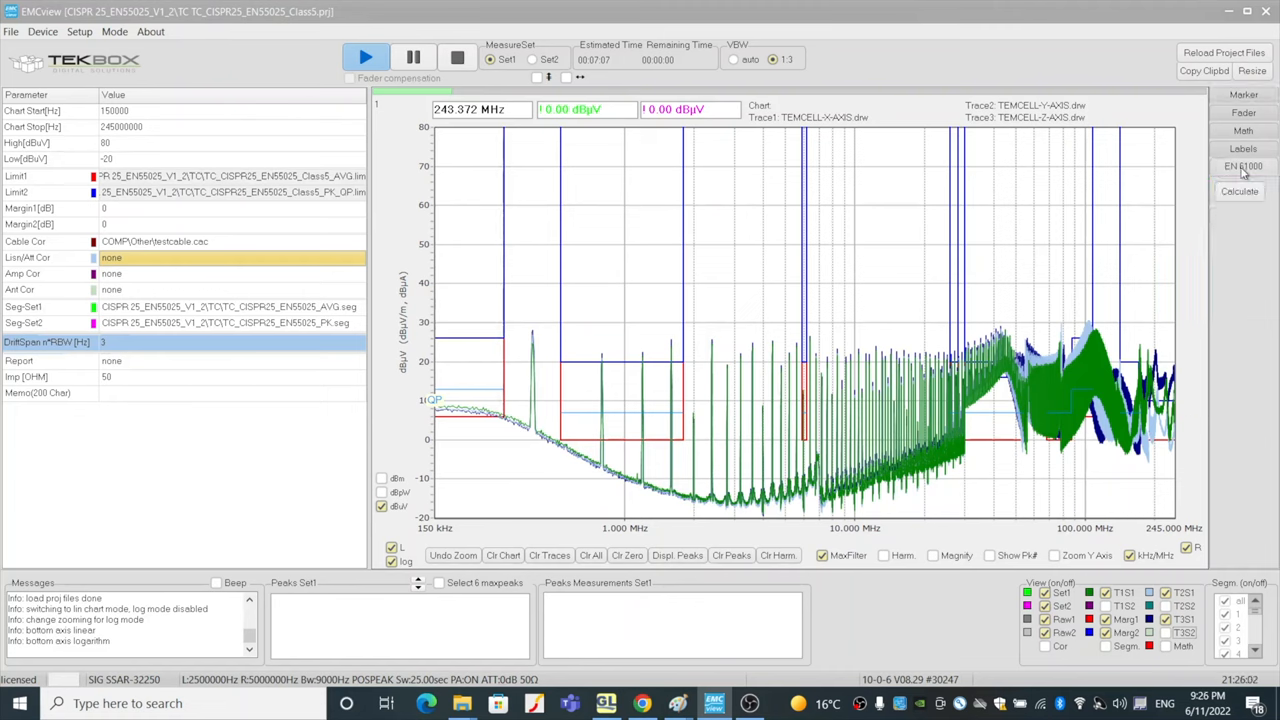
click(1239, 191)
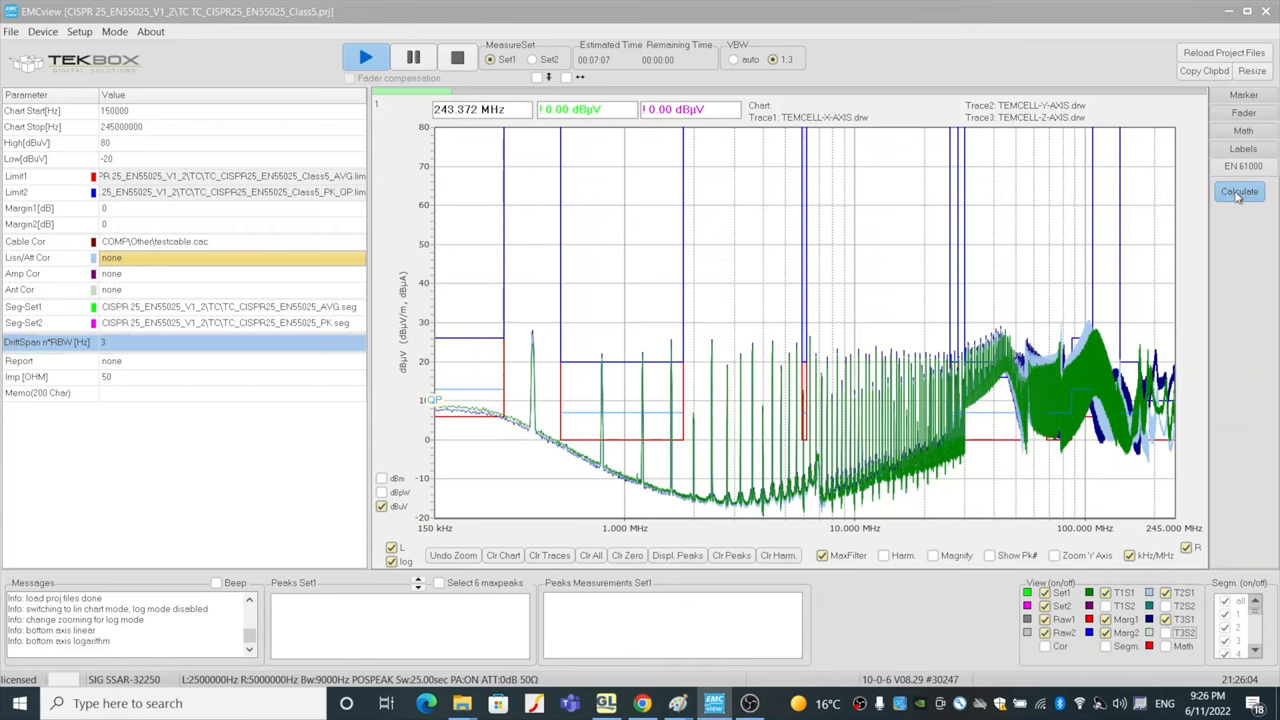
click(1240, 191)
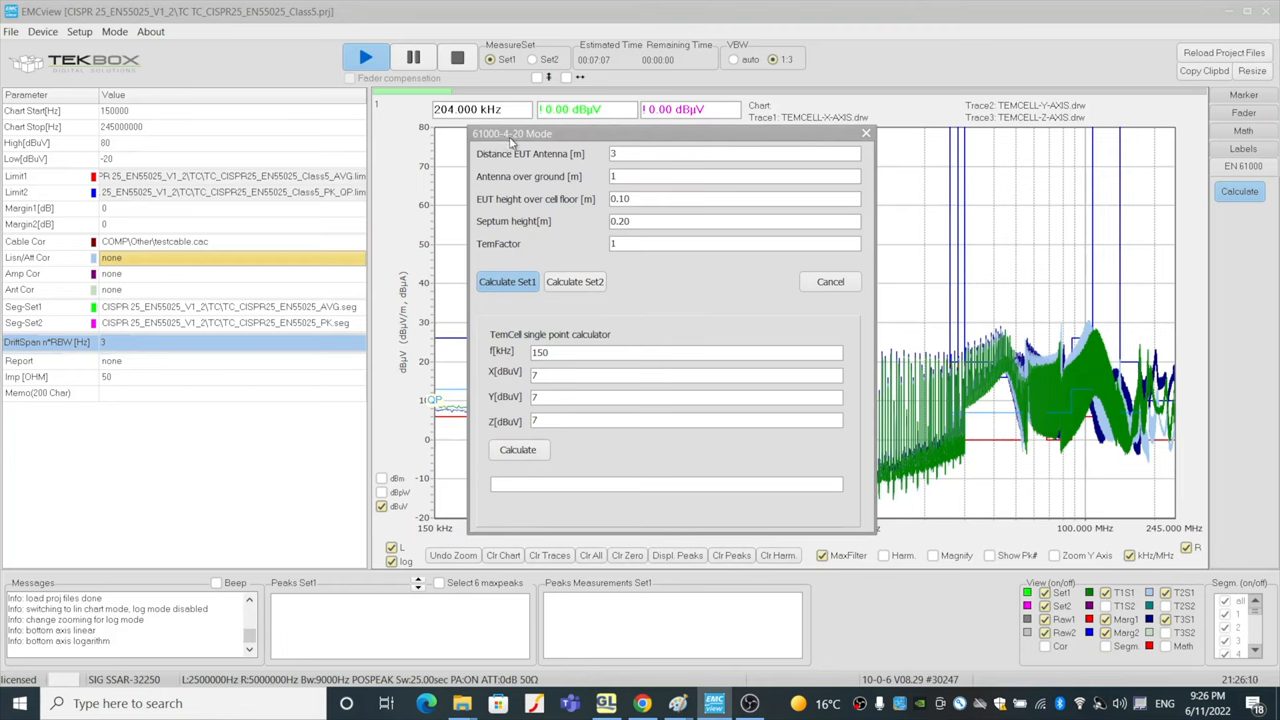
mouse_move(584, 175)
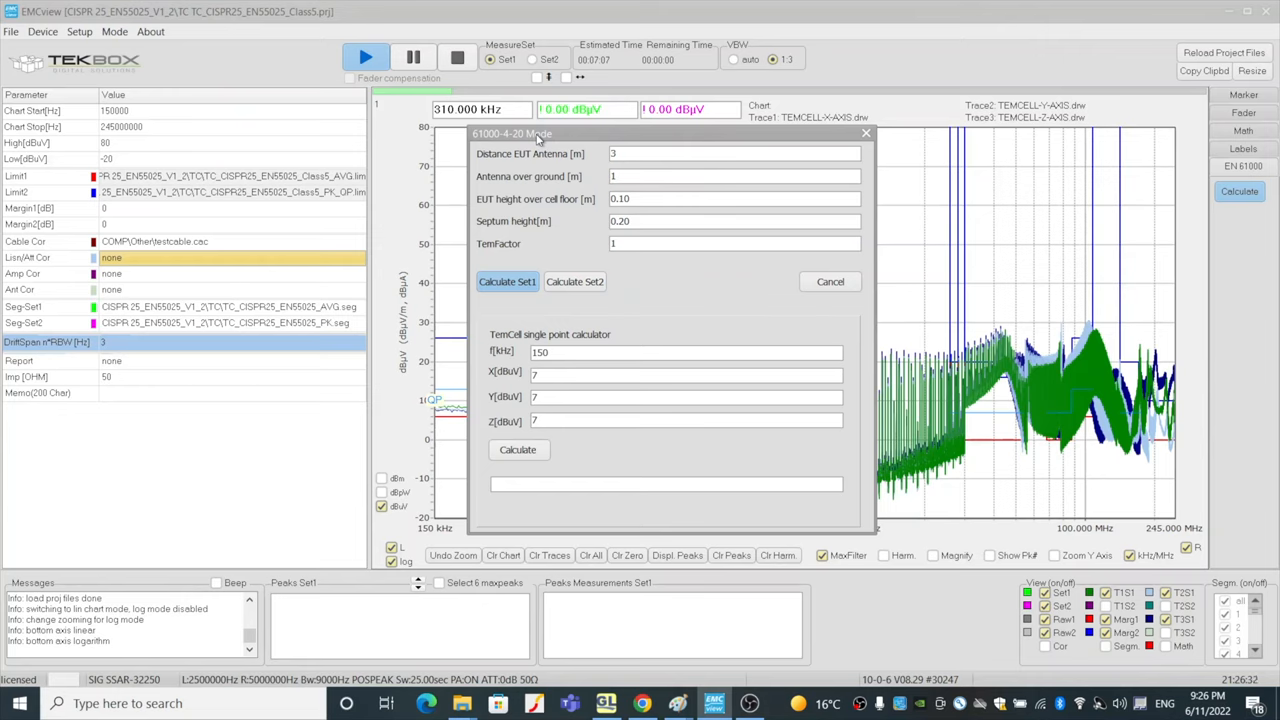
mouse_move(675, 173)
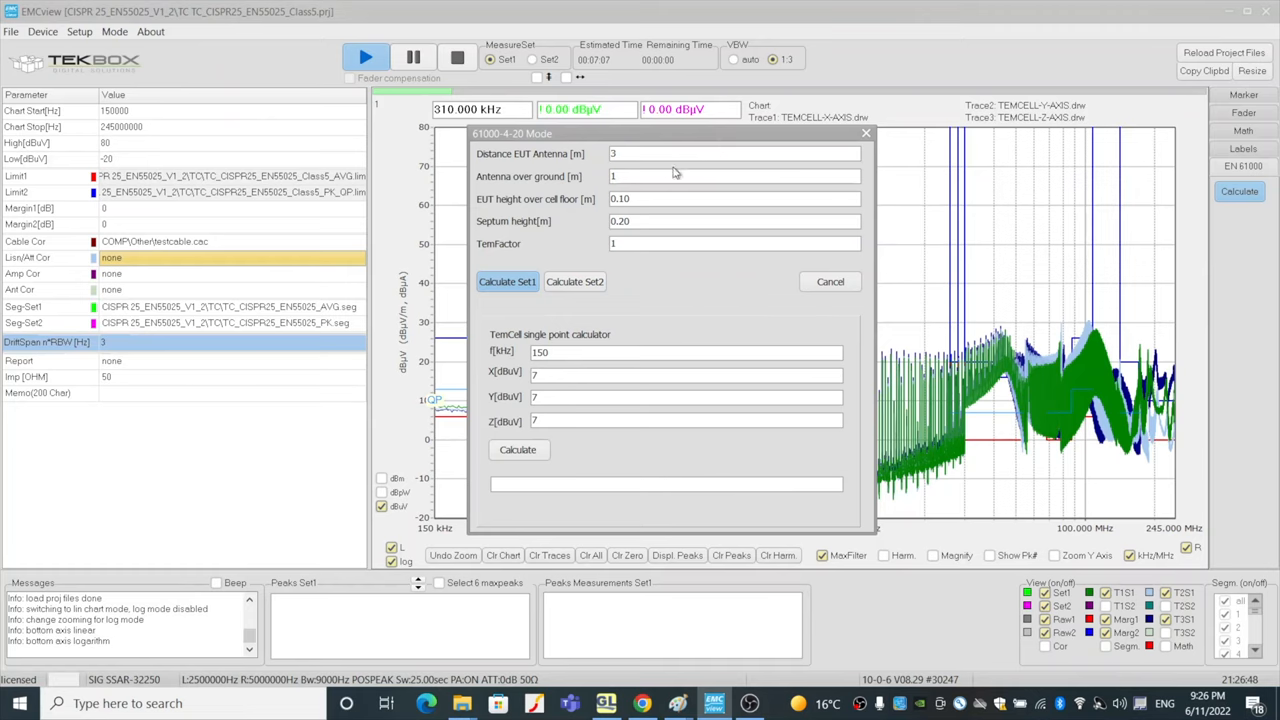
mouse_move(642, 174)
text(1)
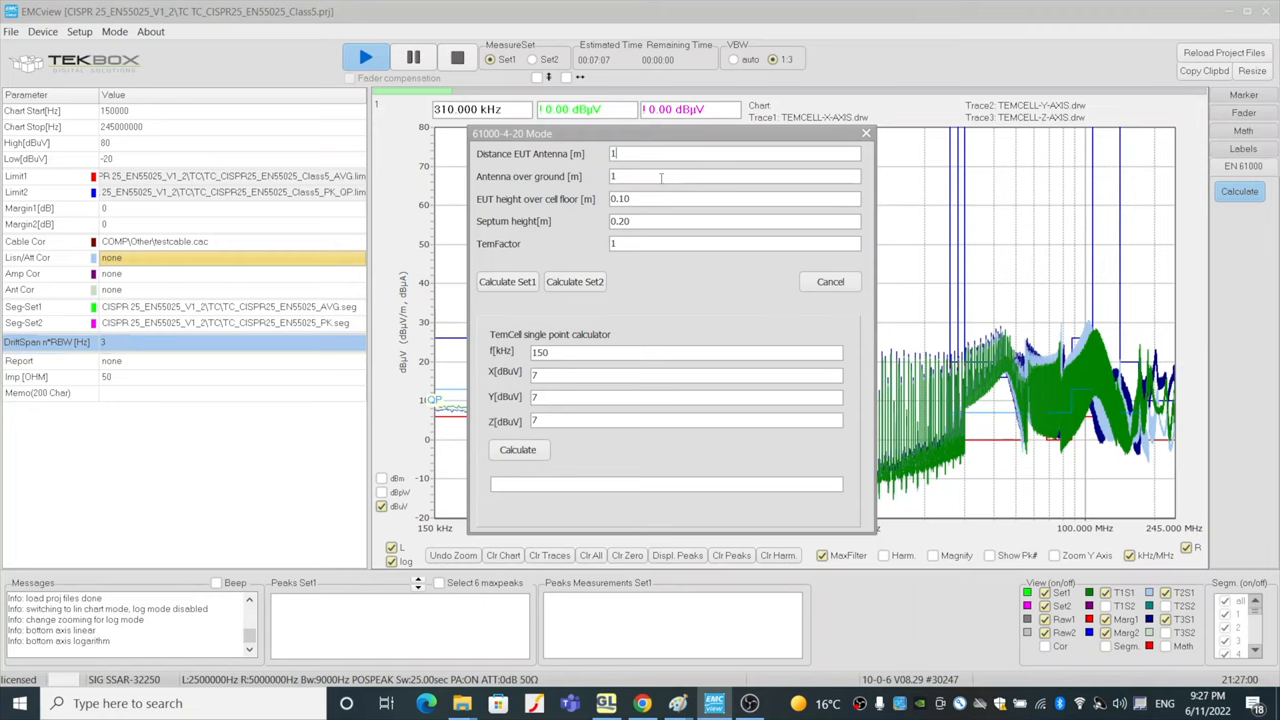
mouse_move(585, 168)
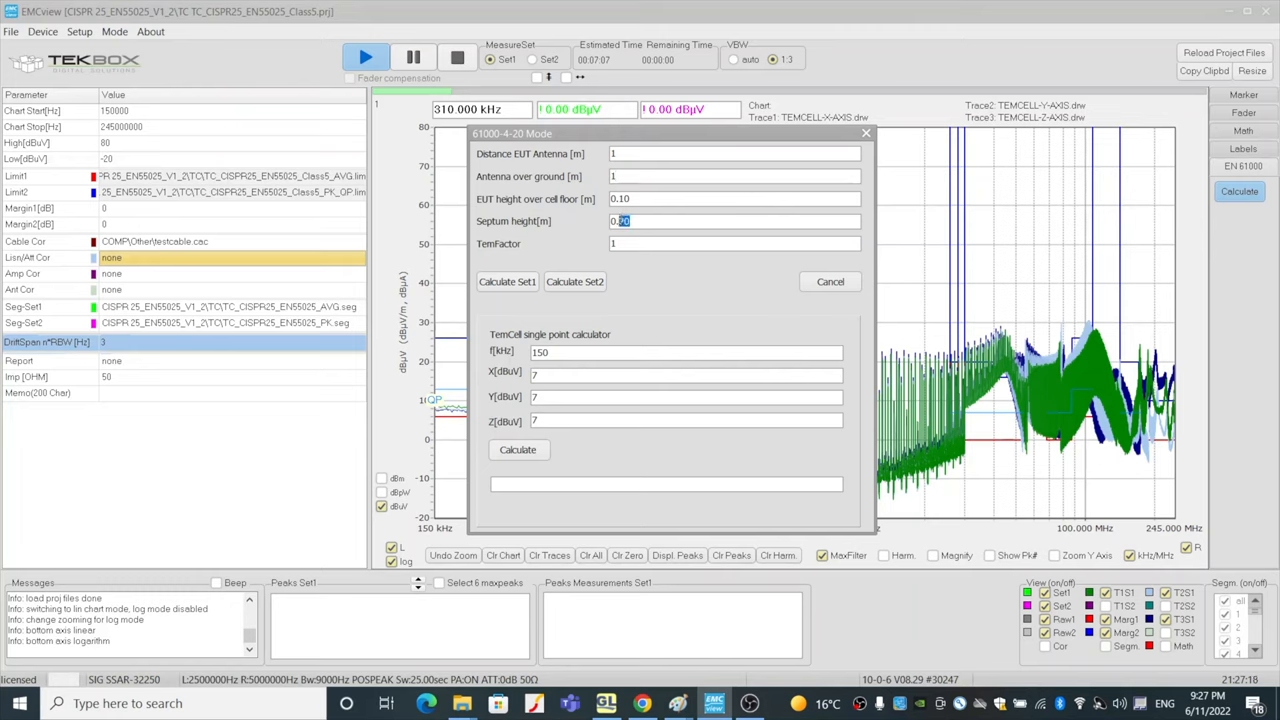
text(0.15)
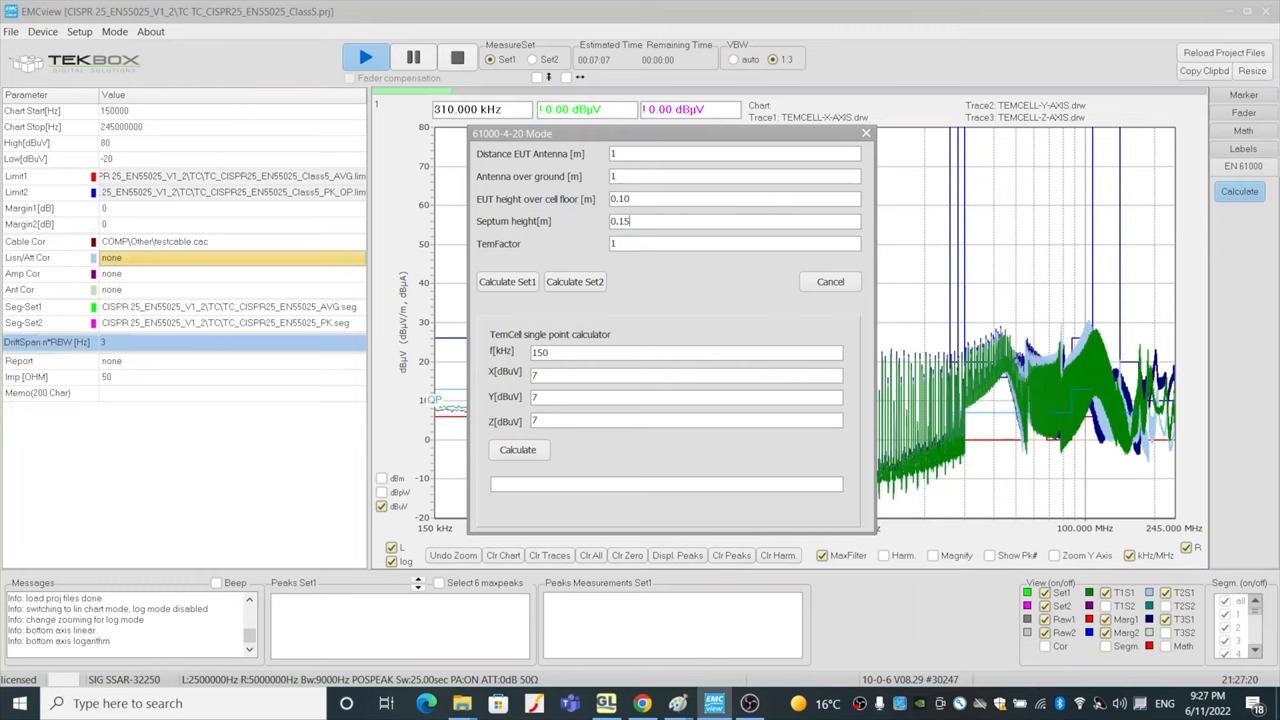
mouse_move(676, 270)
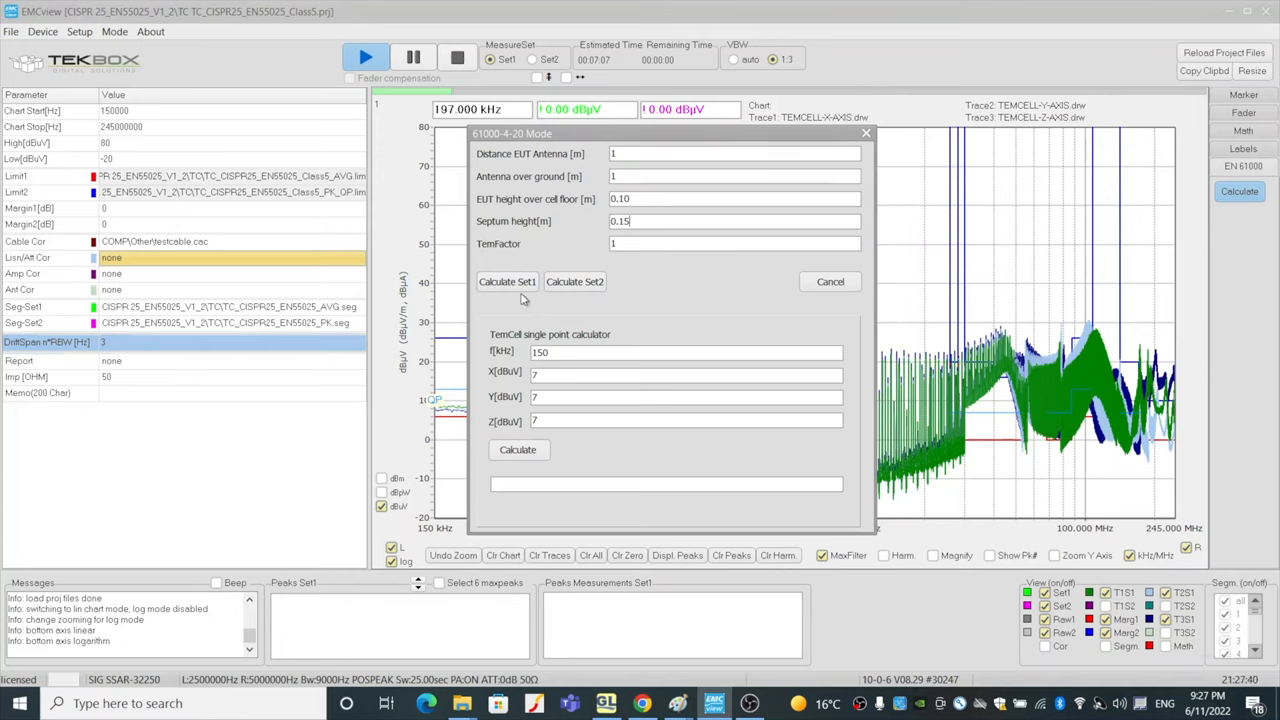
Run Calculate Set1 for the far-field trace and close the 61000-4-20 dialog
click(507, 281)
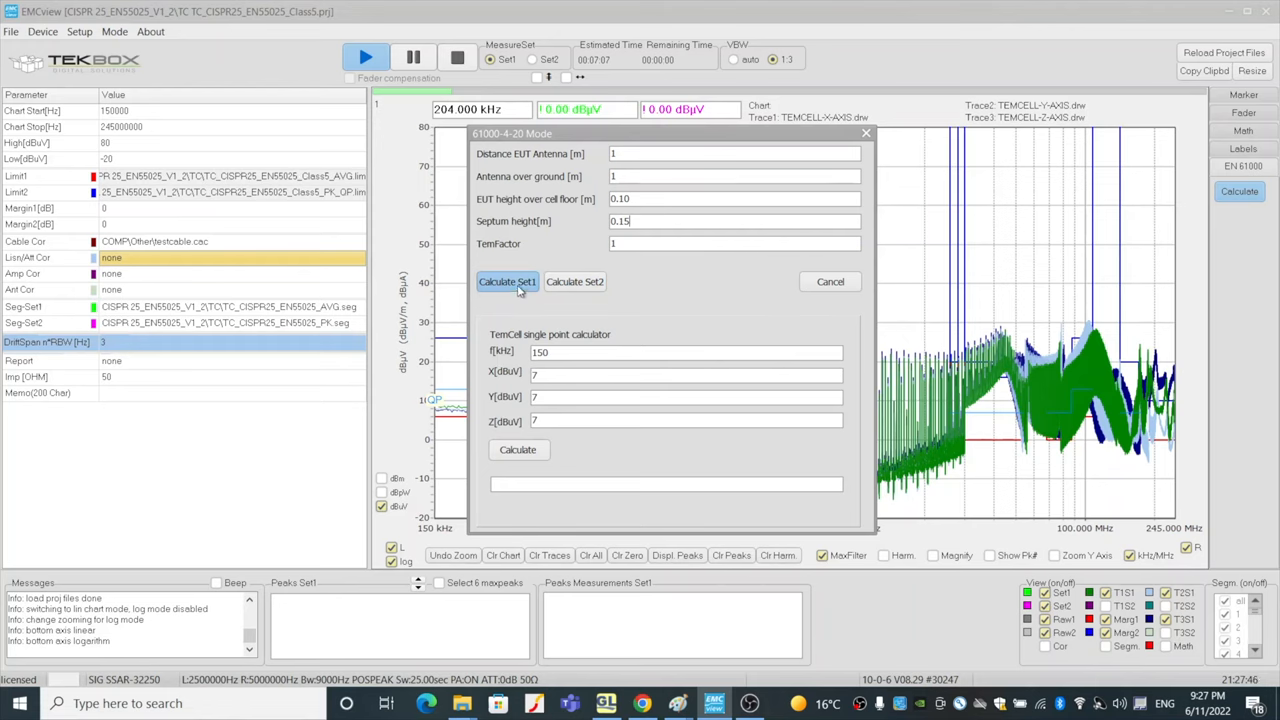
click(507, 281)
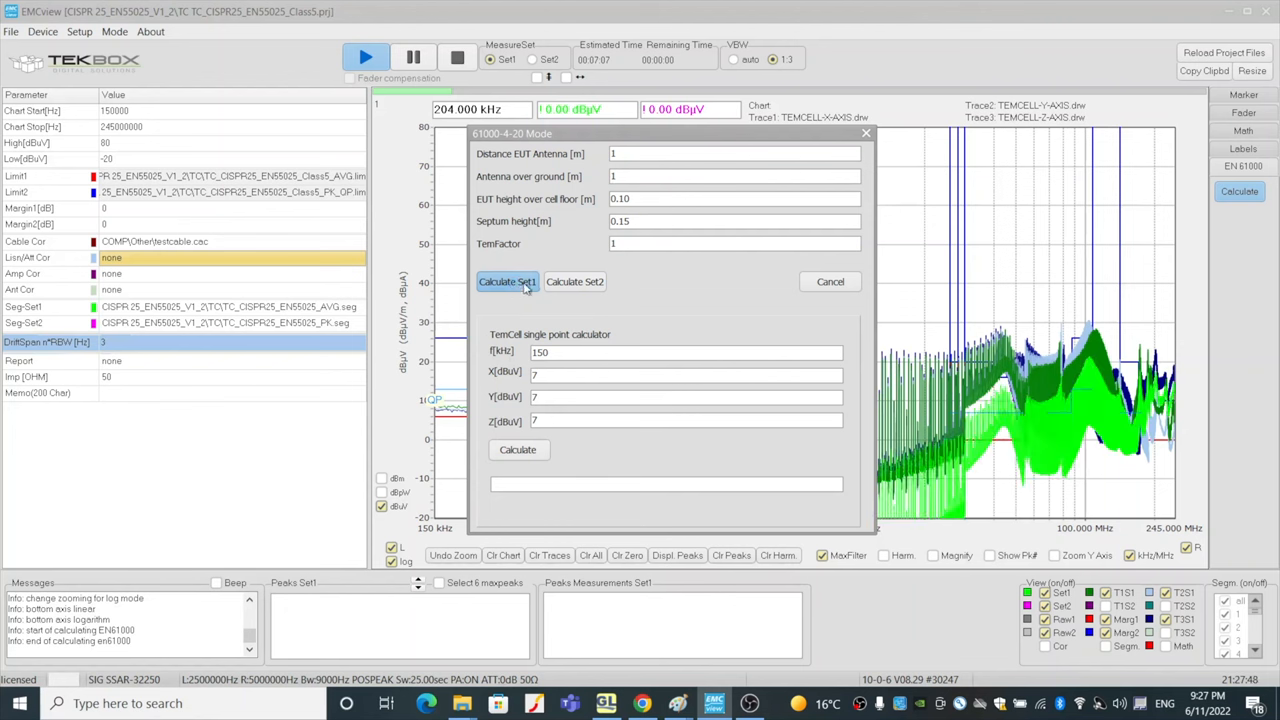
click(507, 281)
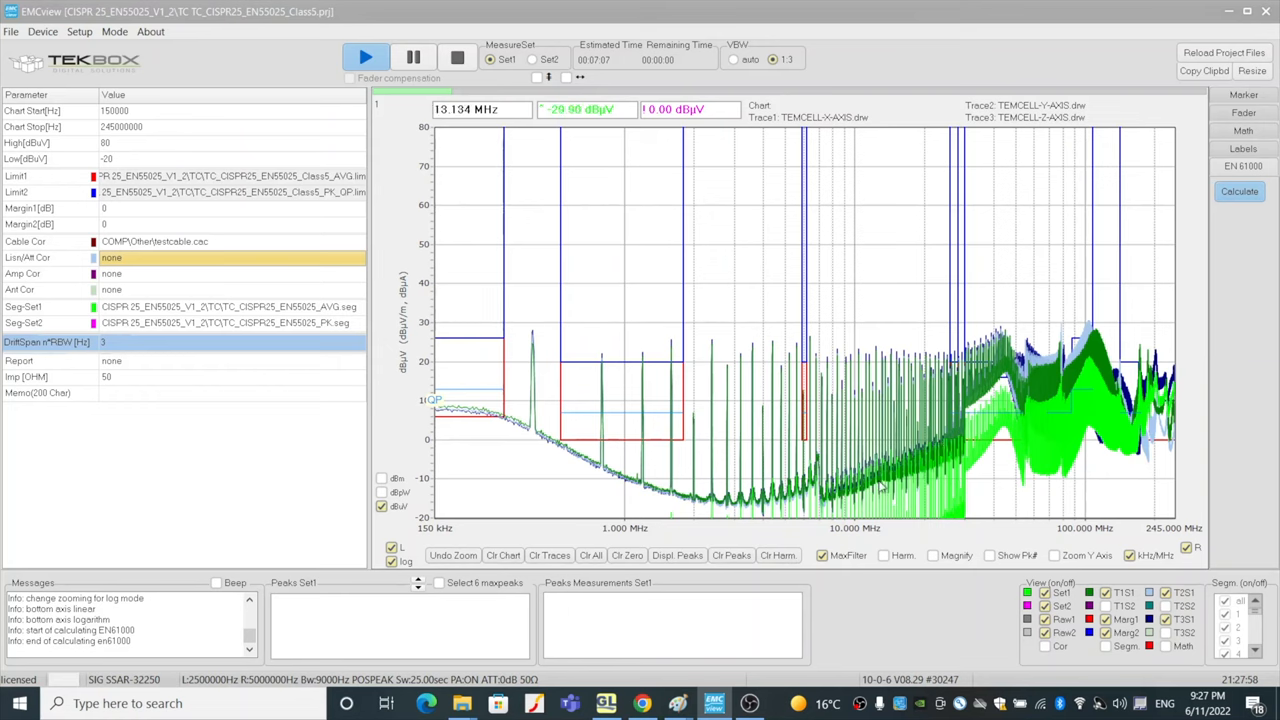
mouse_move(976, 459)
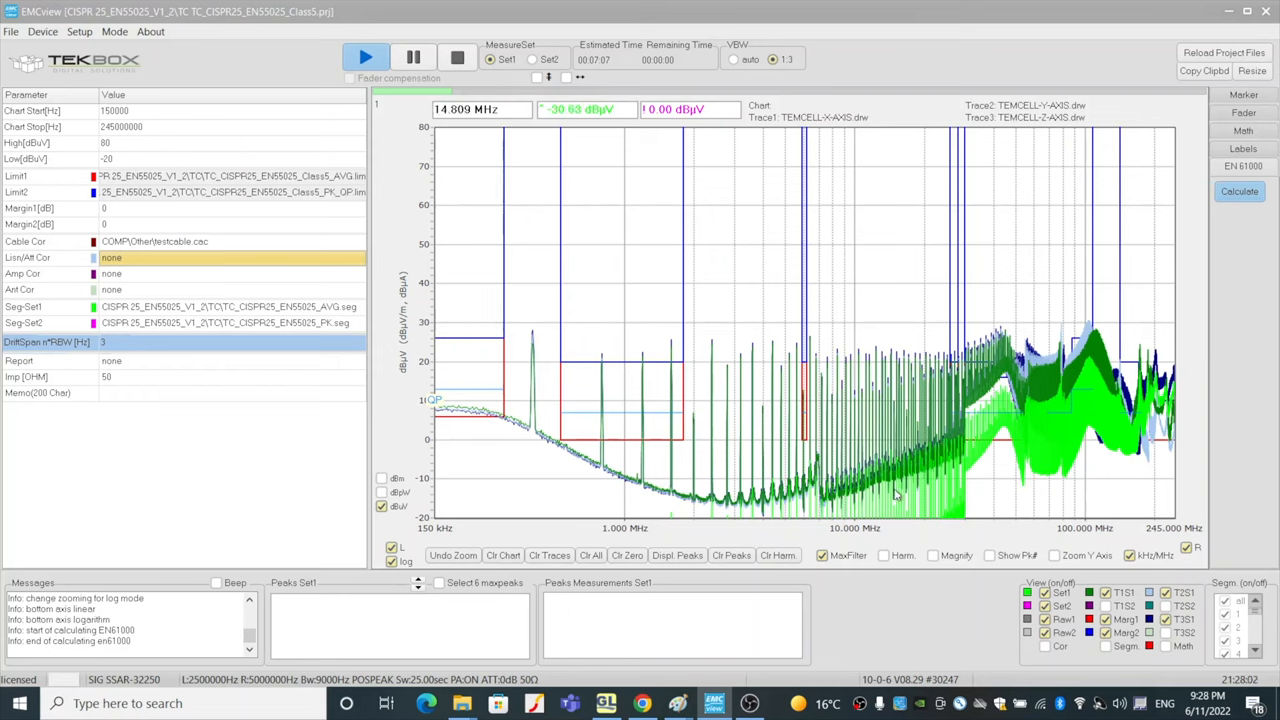
mouse_move(1042, 467)
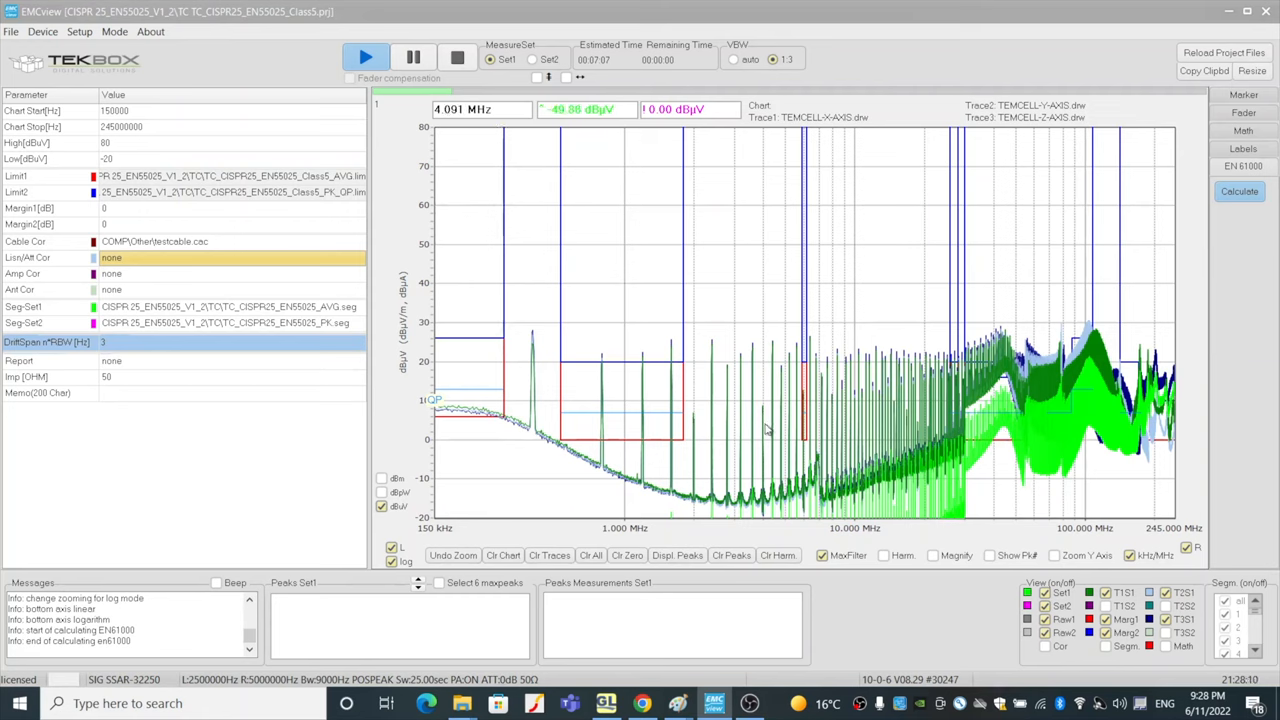
Untick T1S1/T2S1/T3S1, set Low to -50 dBuV and zoom to about 25.75–324 MHz
click(1054, 555)
text(-50)
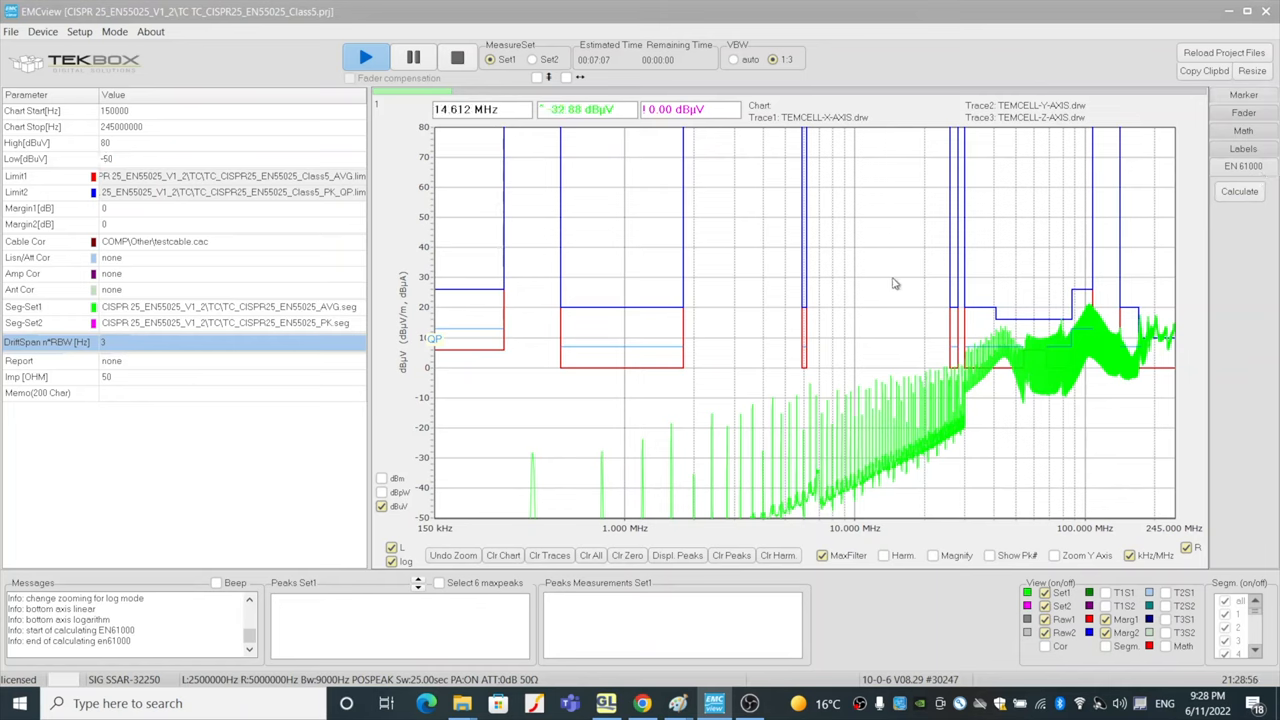
mouse_move(930, 353)
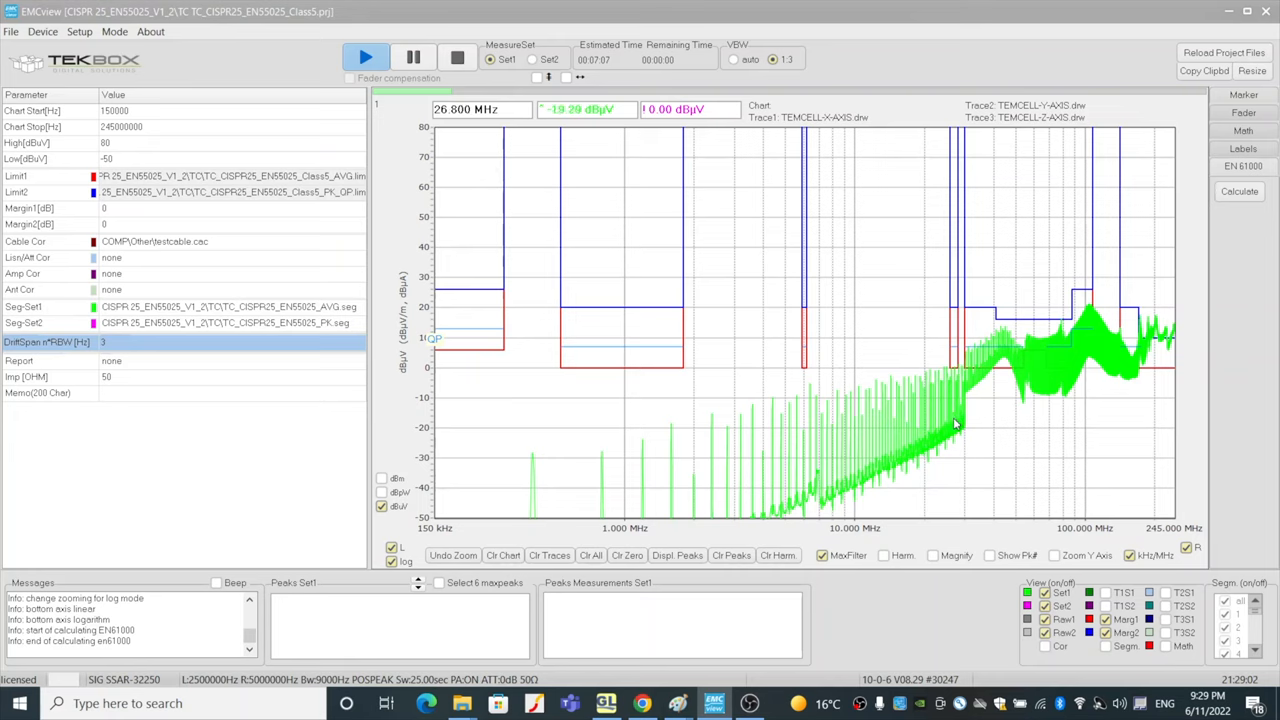
mouse_move(908, 429)
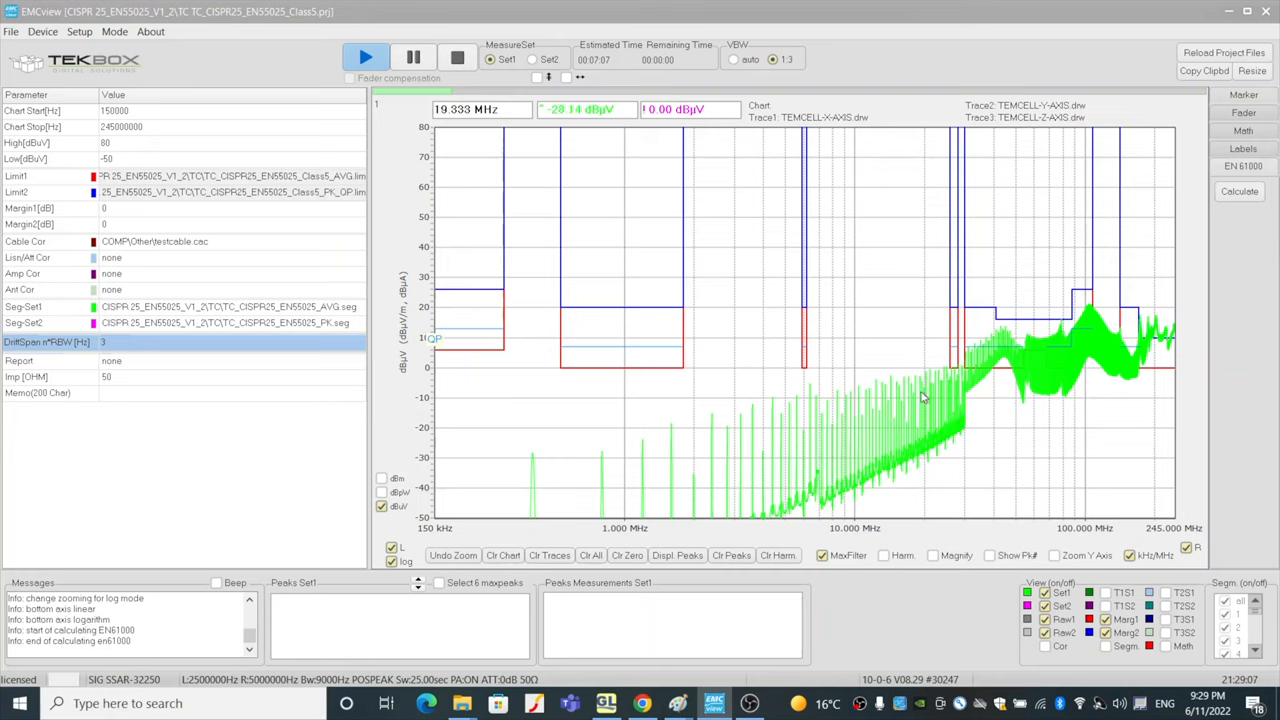
mouse_move(869, 446)
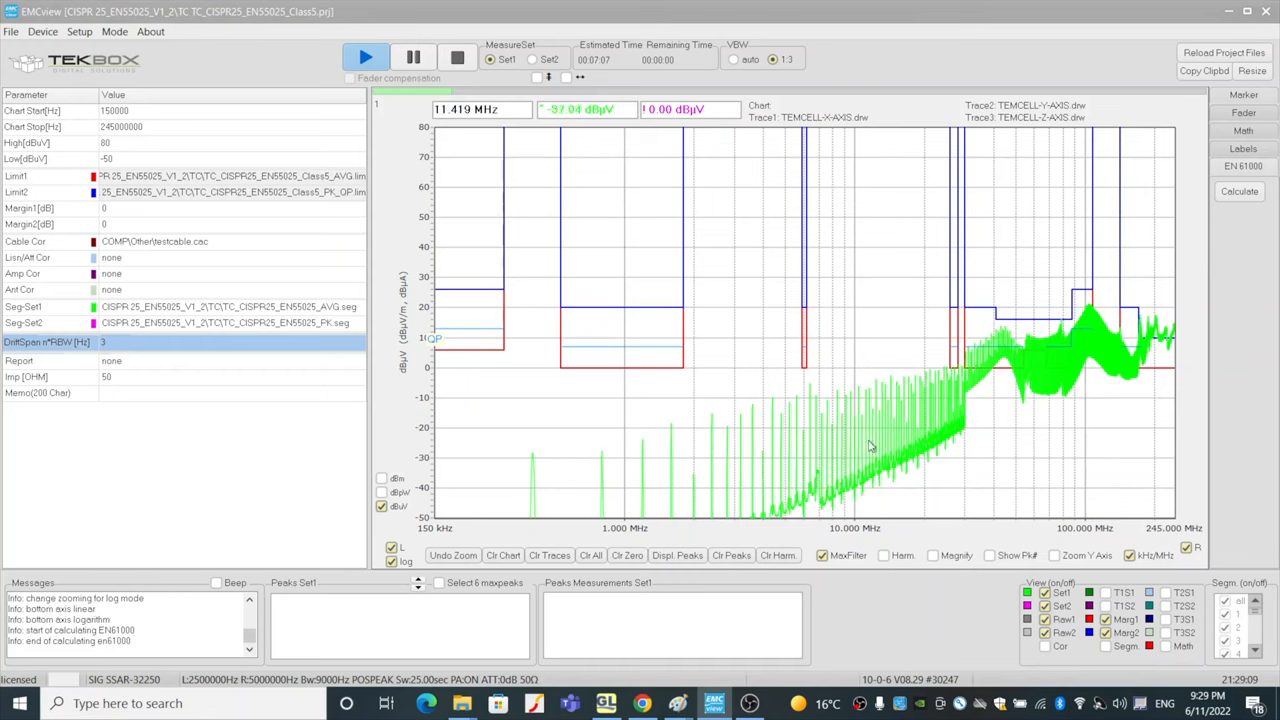
mouse_move(878, 339)
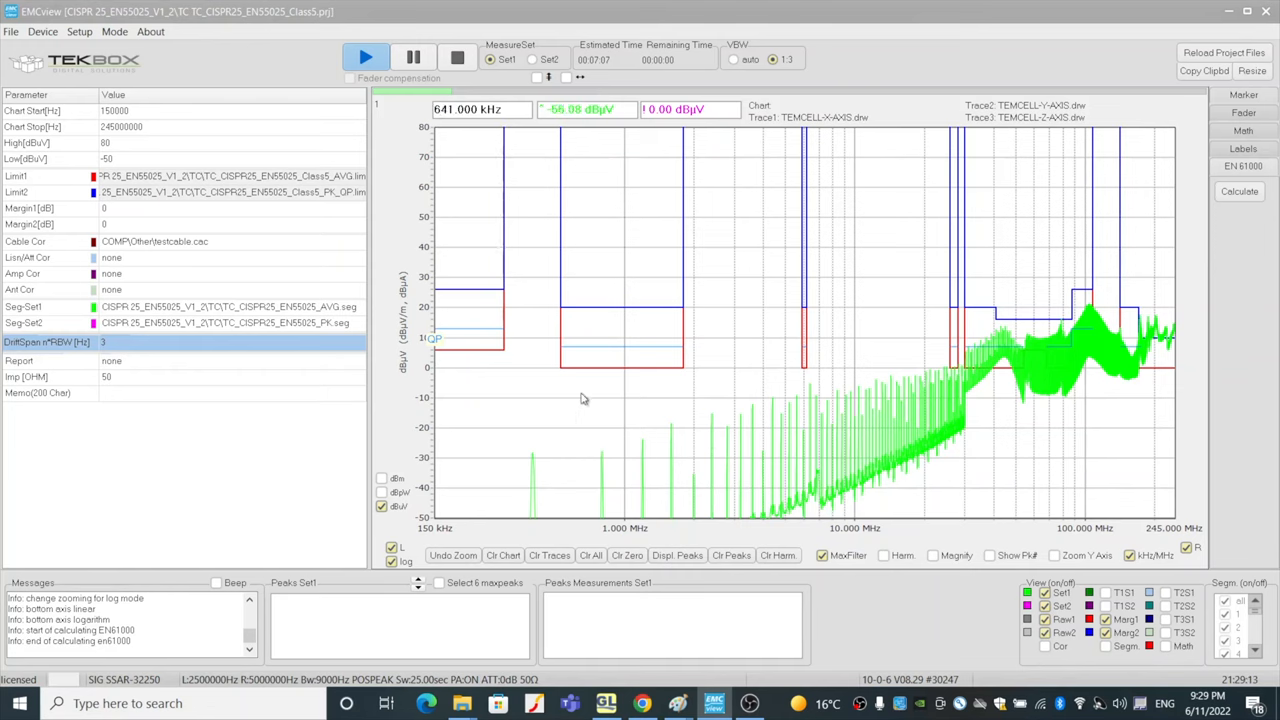
mouse_move(835, 487)
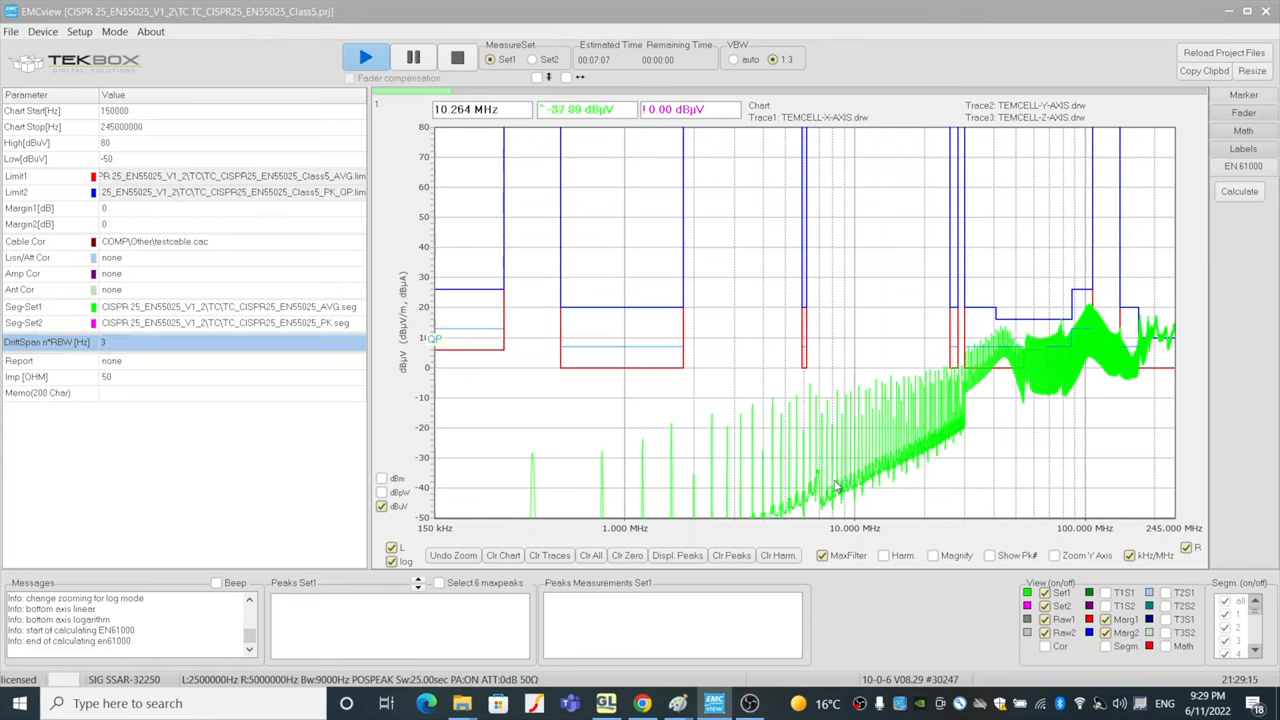
mouse_move(980, 441)
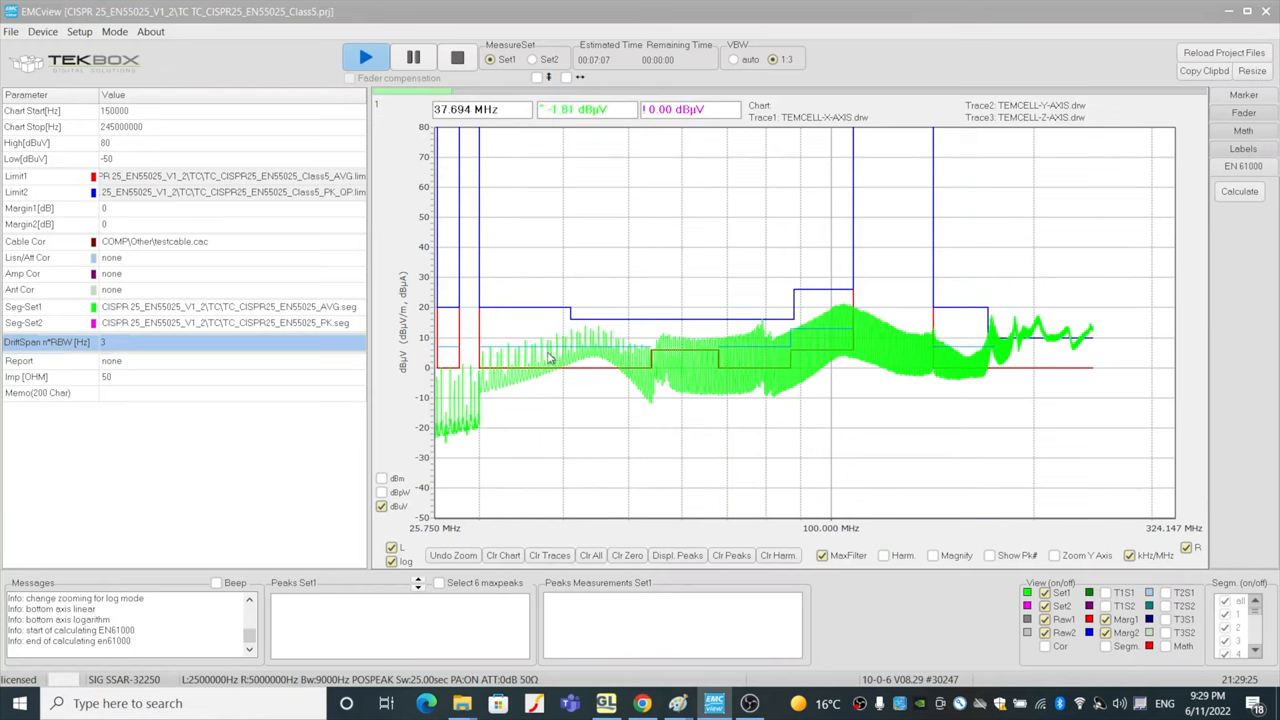
mouse_move(976, 353)
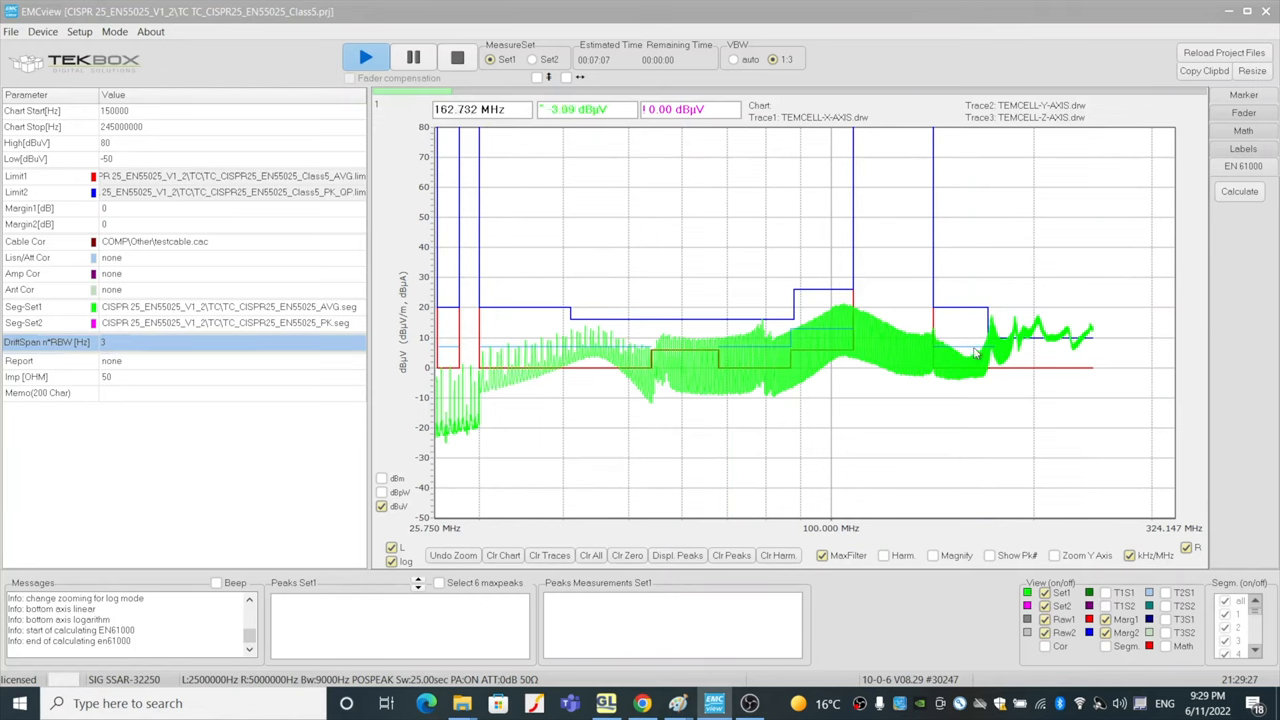
mouse_move(1095, 361)
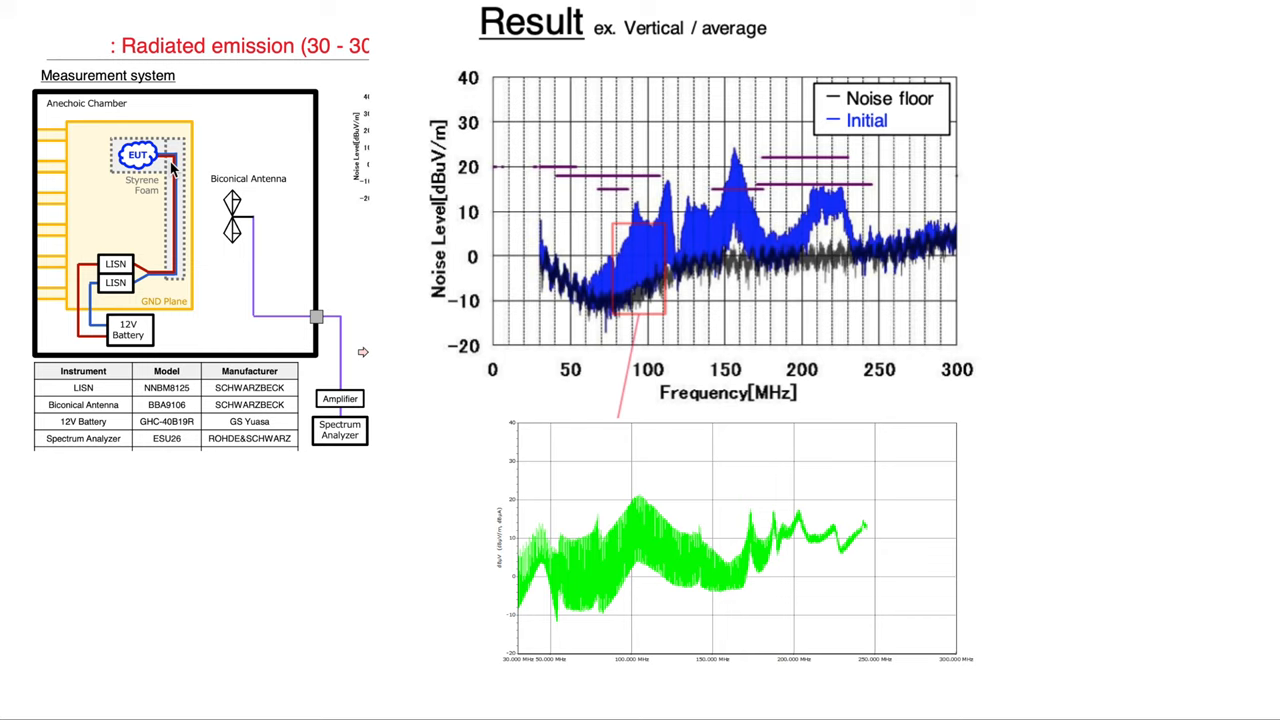
mouse_move(175, 270)
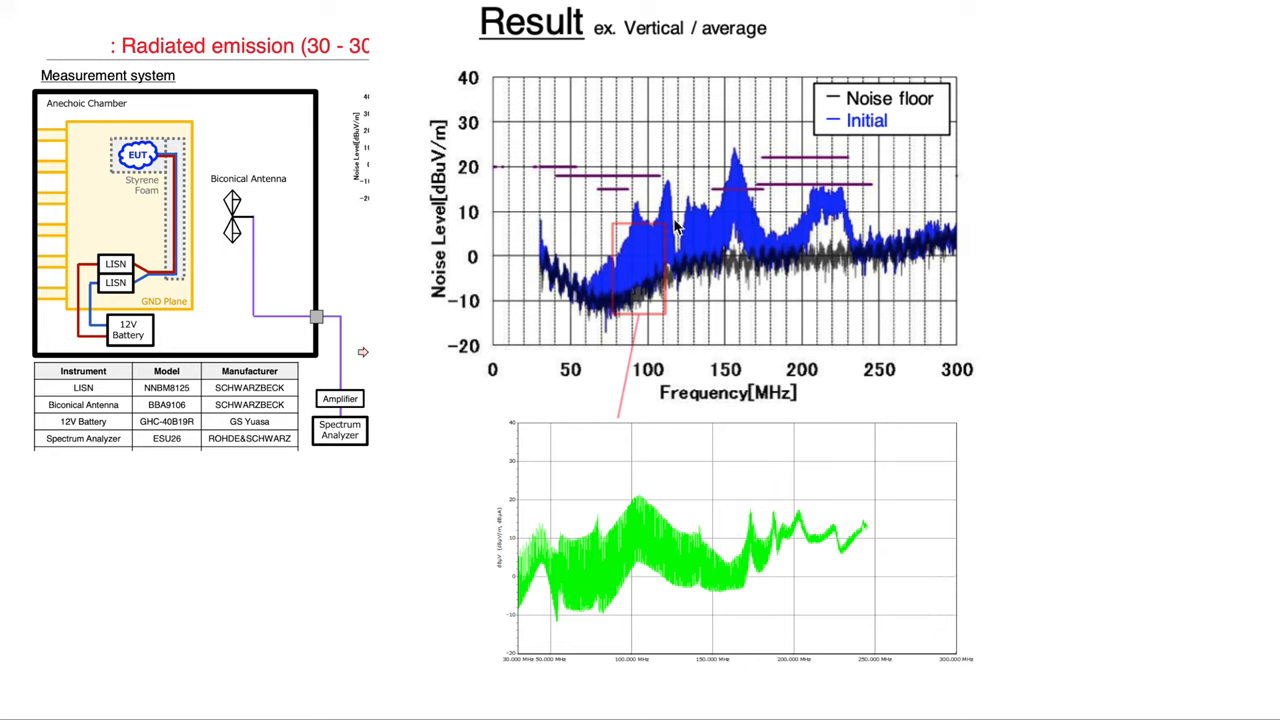
mouse_move(768, 528)
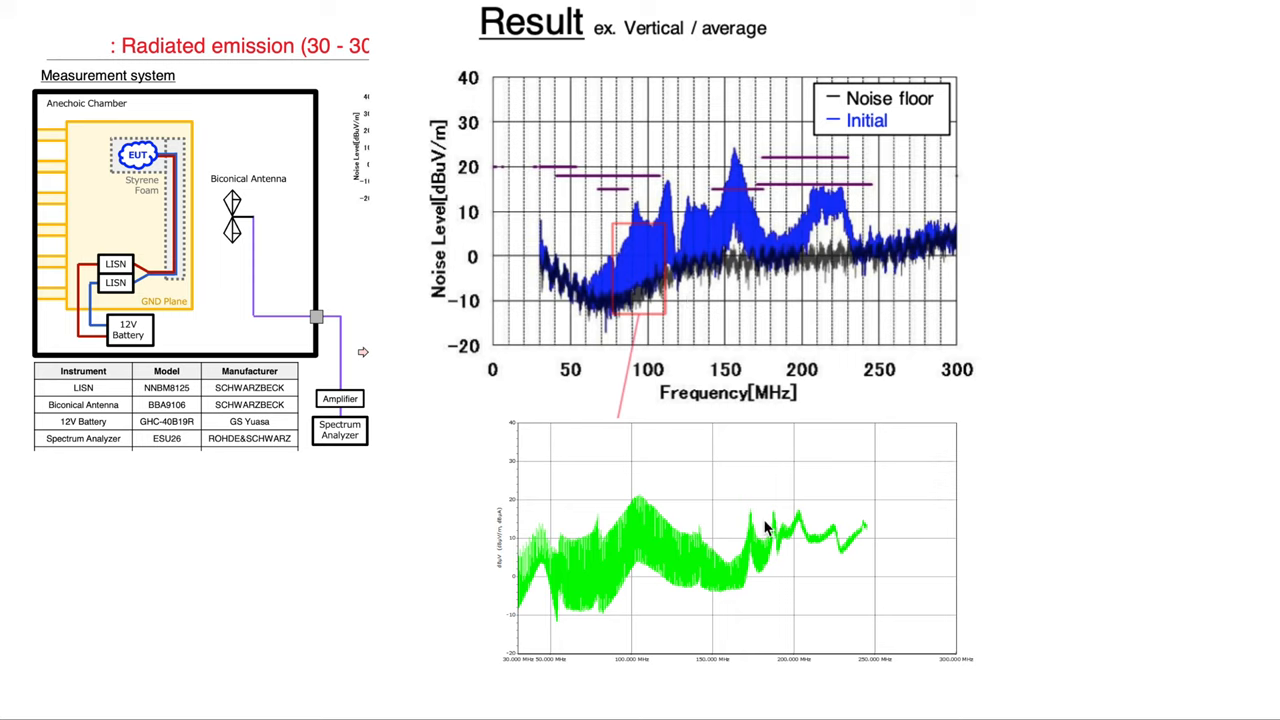
mouse_move(640, 508)
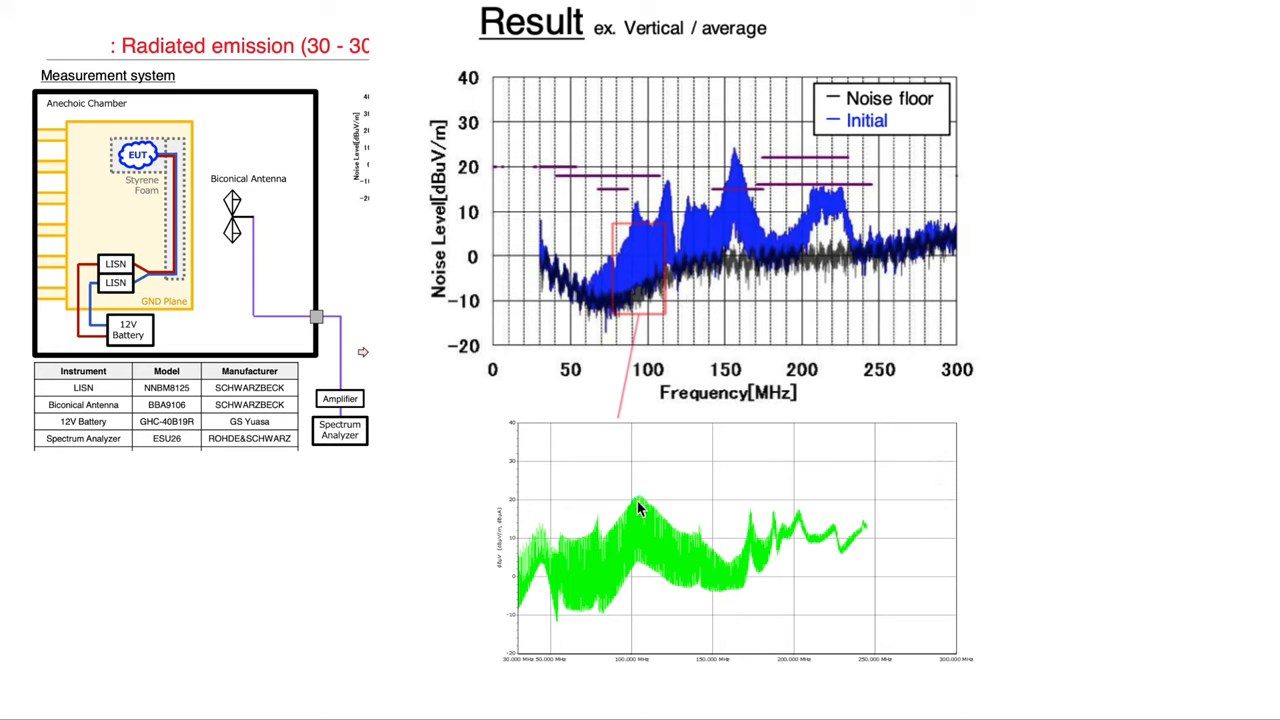
mouse_move(738, 228)
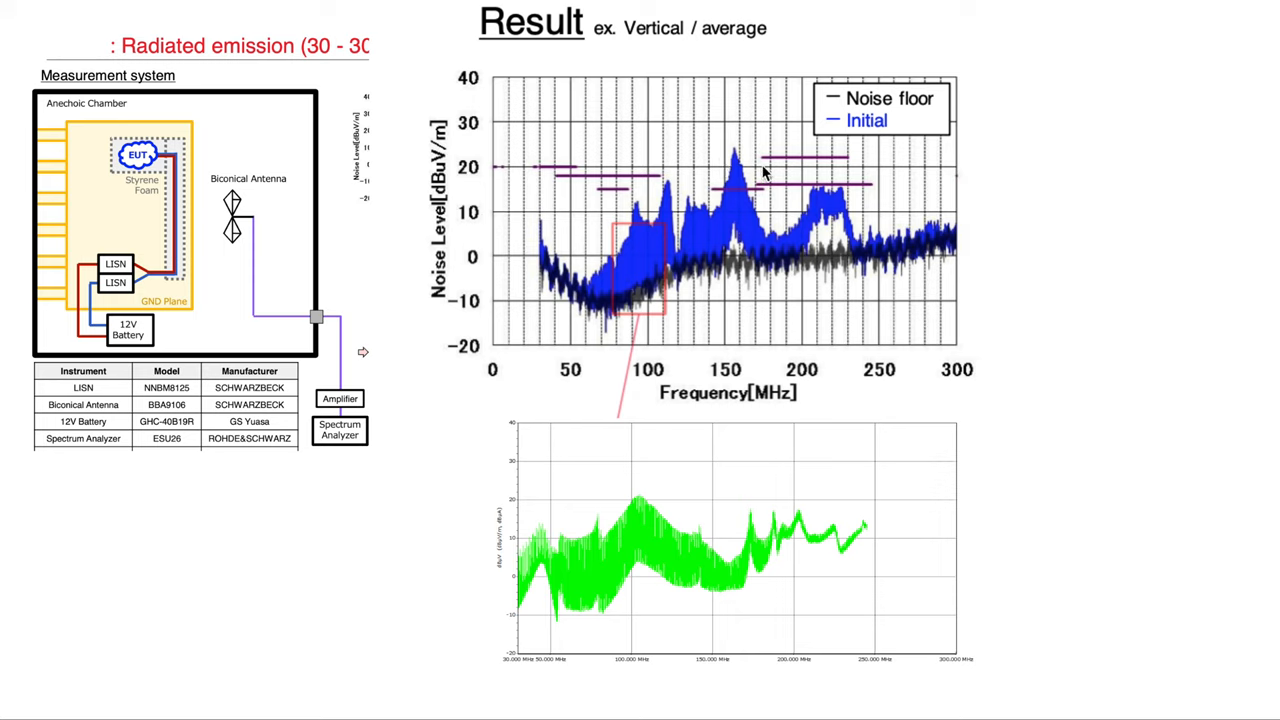
mouse_move(827, 500)
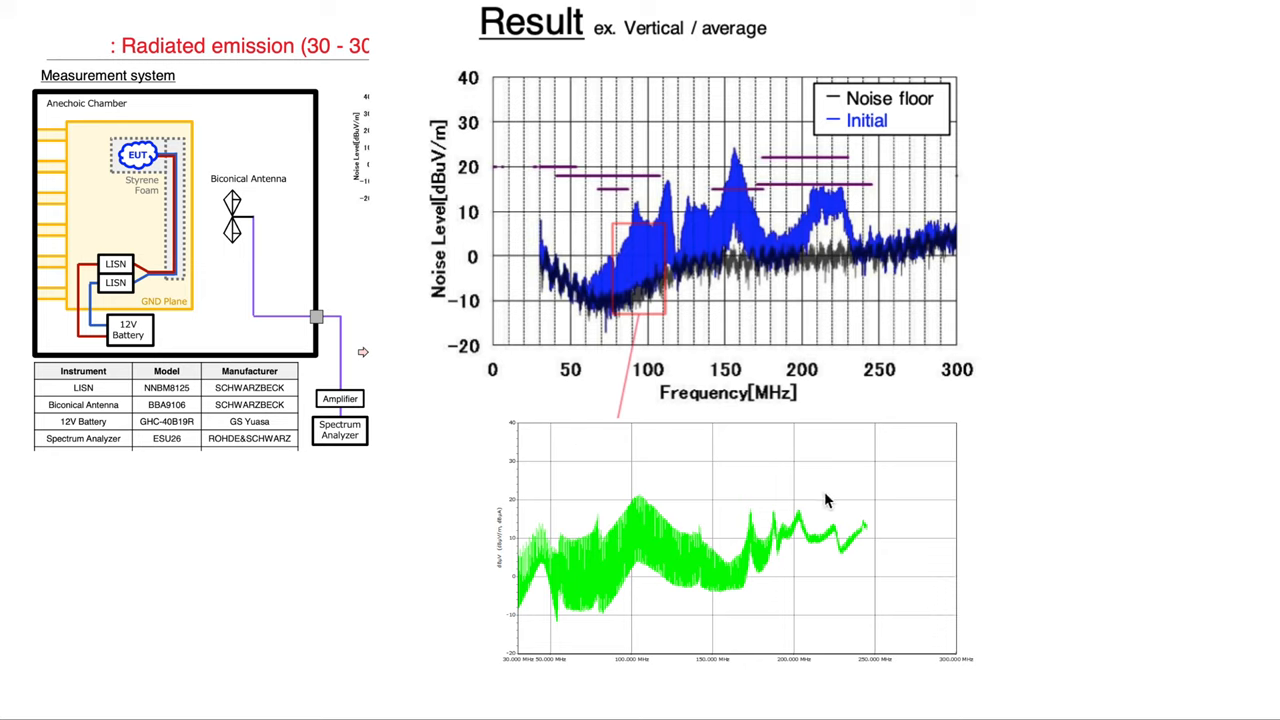
mouse_move(840, 500)
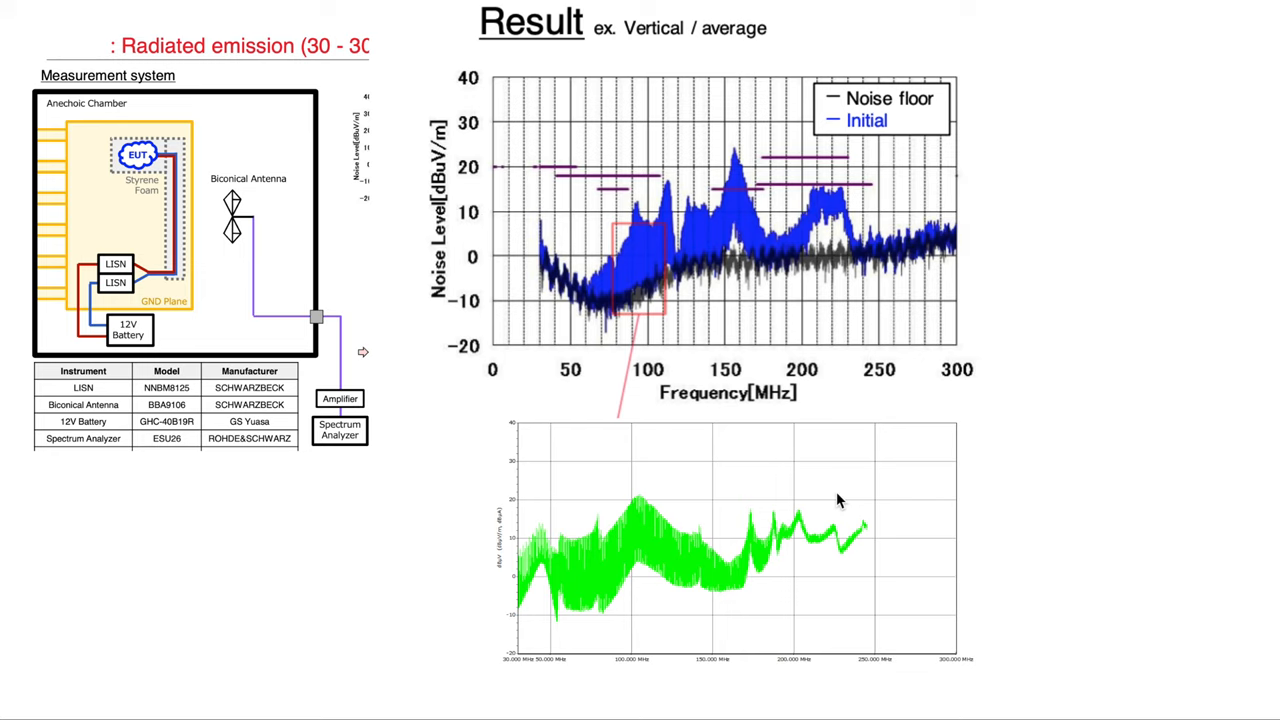
mouse_move(728, 368)
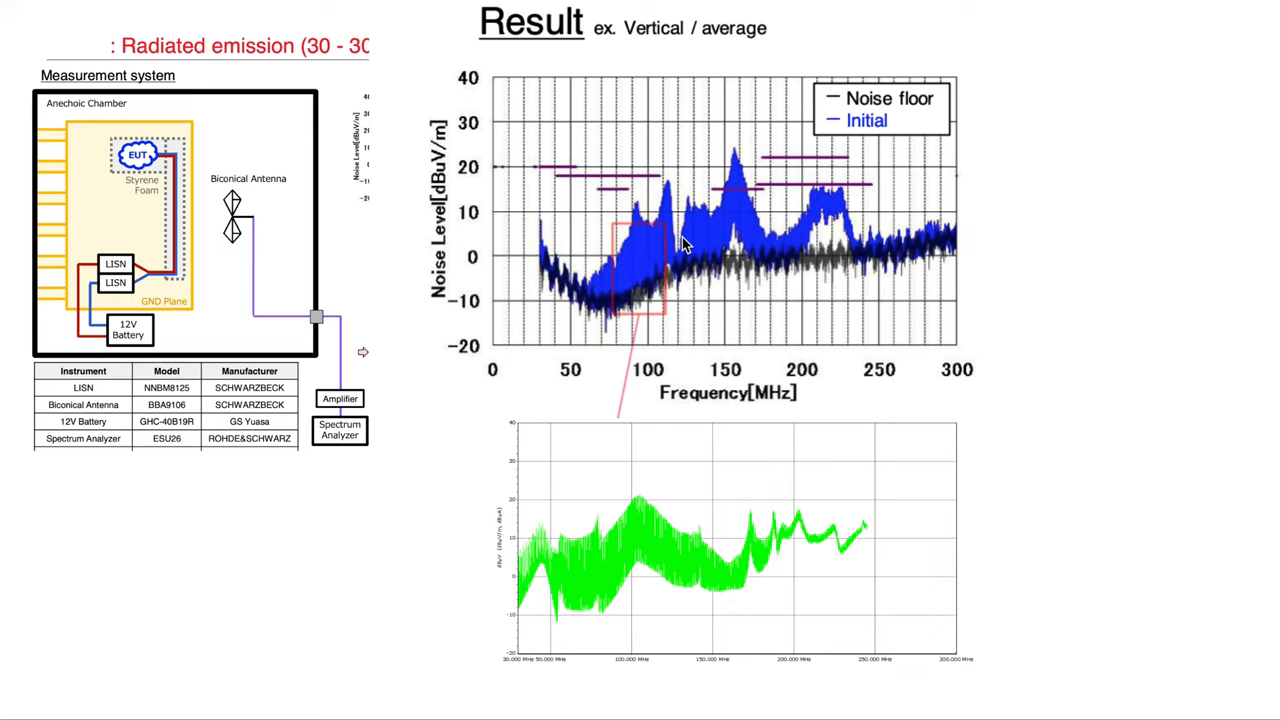
mouse_move(118, 313)
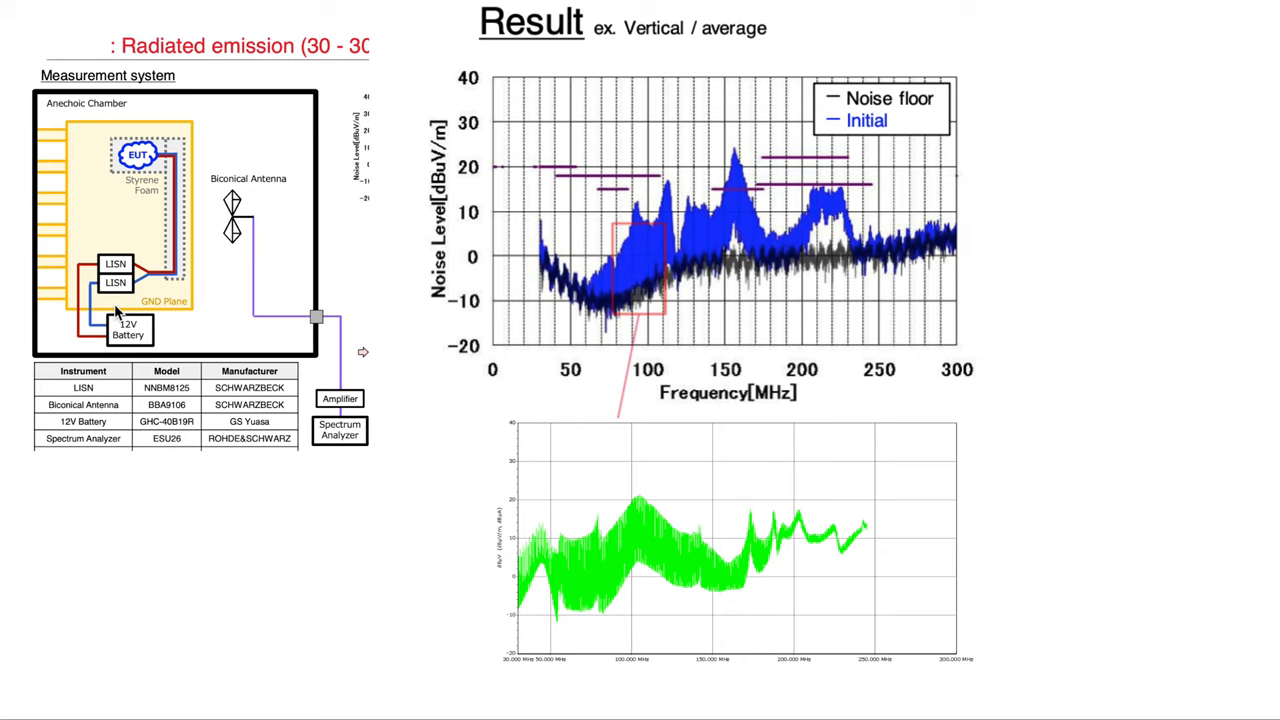